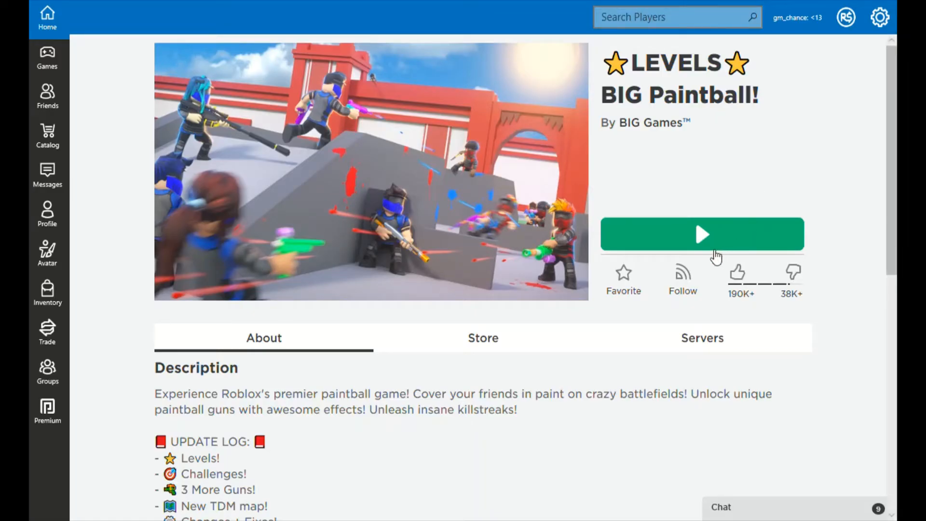
mouse_move(695, 217)
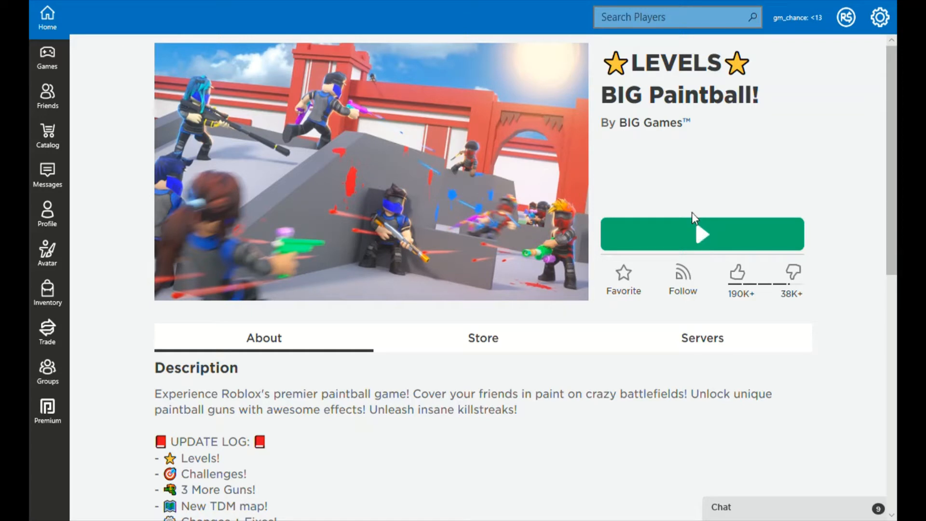
mouse_move(700, 236)
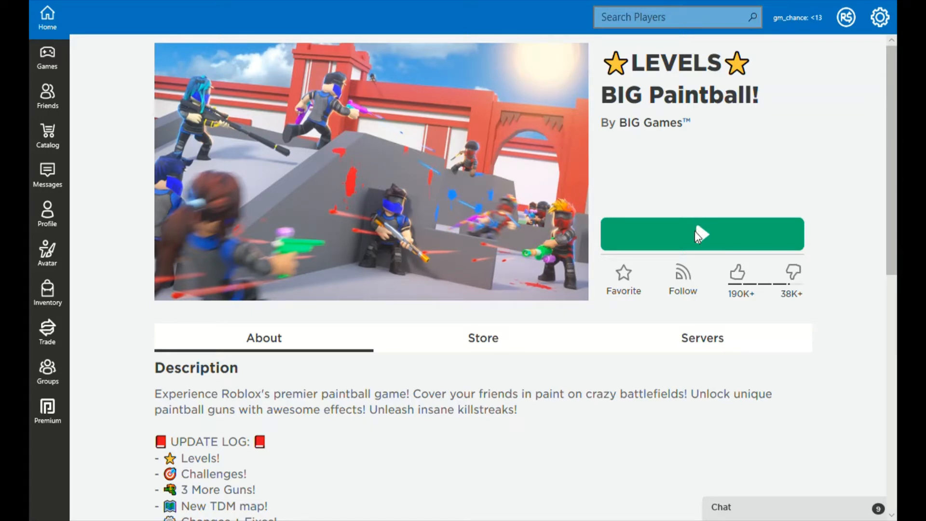
Launch BIG Paintball! from its Roblox game page using the green Play button.
left_click(702, 233)
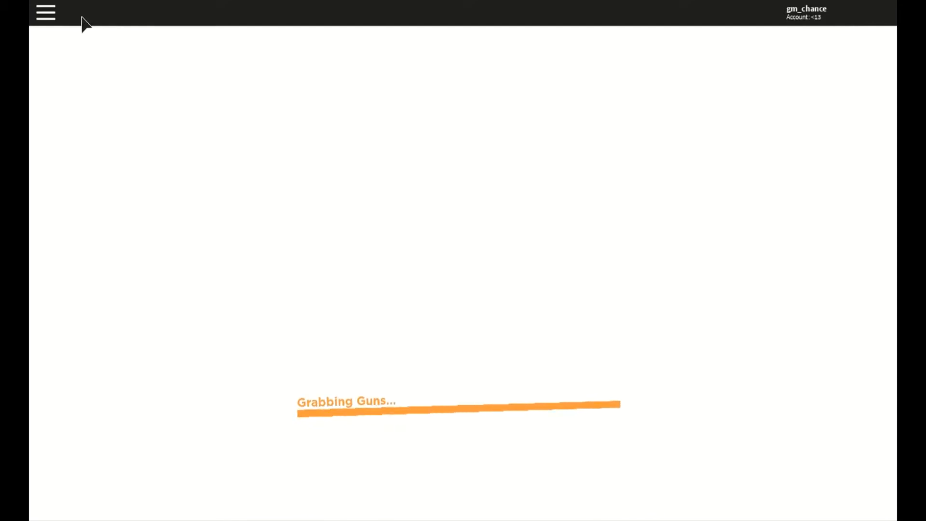
Lower the Volume slider in the Roblox menu's Settings tab while the game loads.
left_click(45, 13)
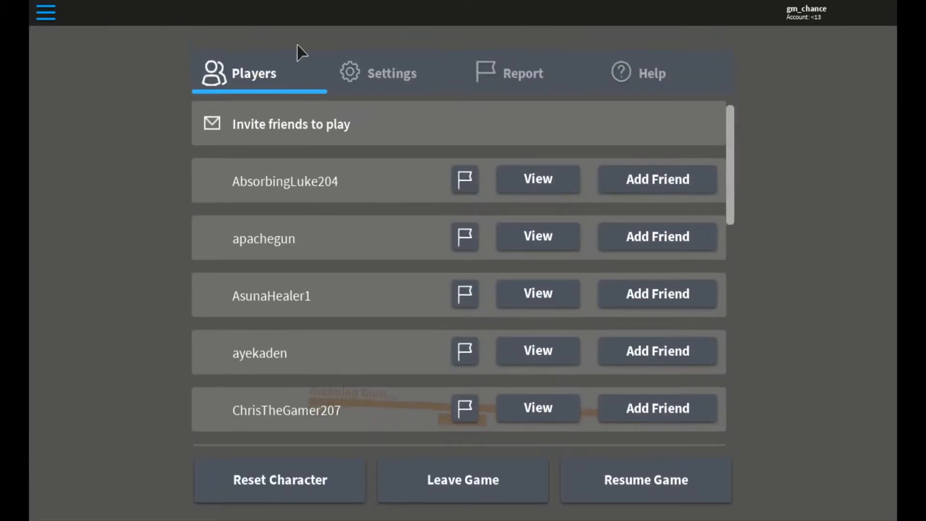
left_click(378, 73)
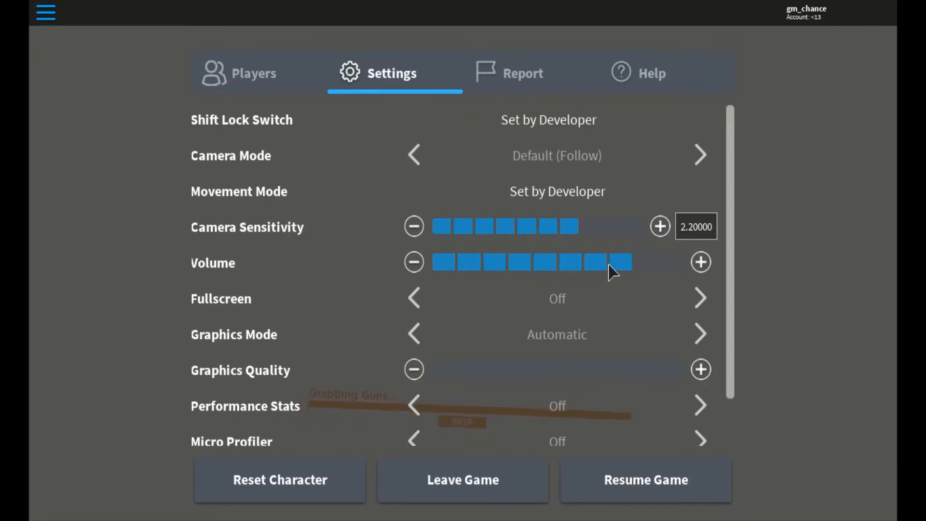
left_click(700, 262)
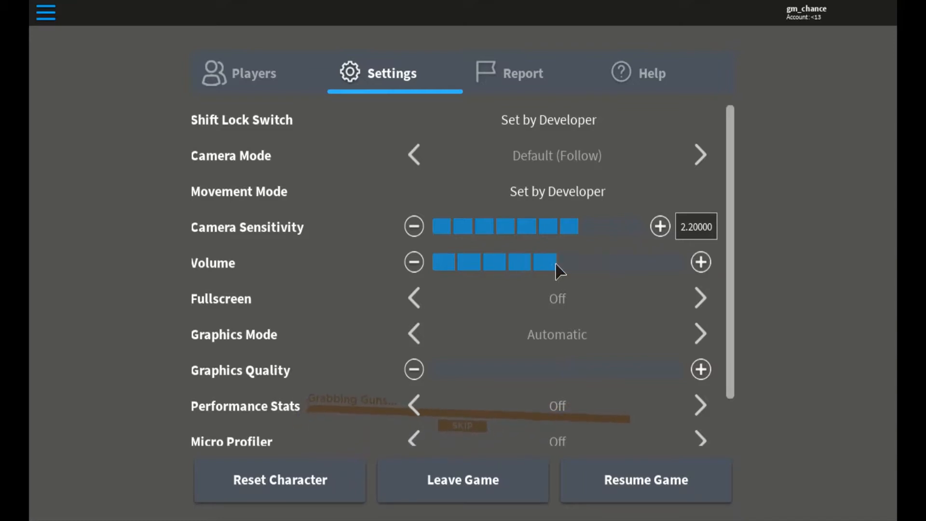
left_click(700, 263)
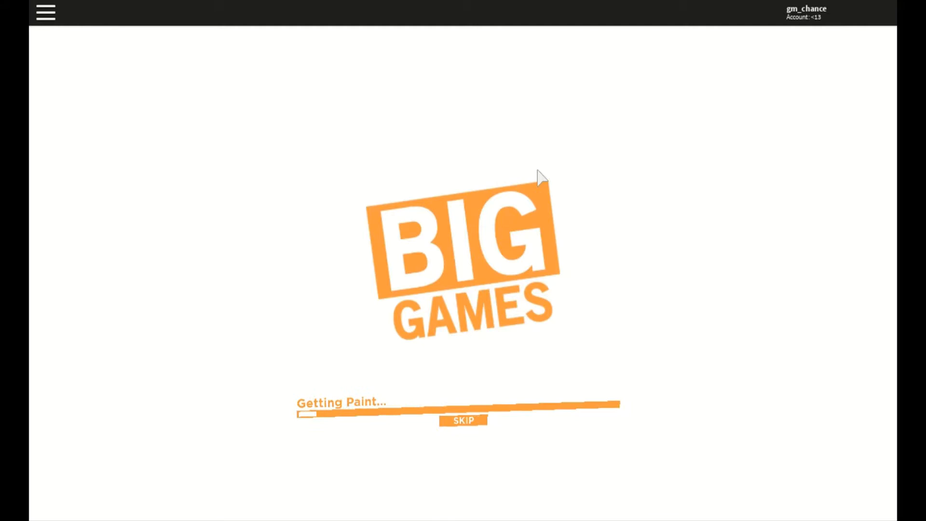
mouse_move(400, 324)
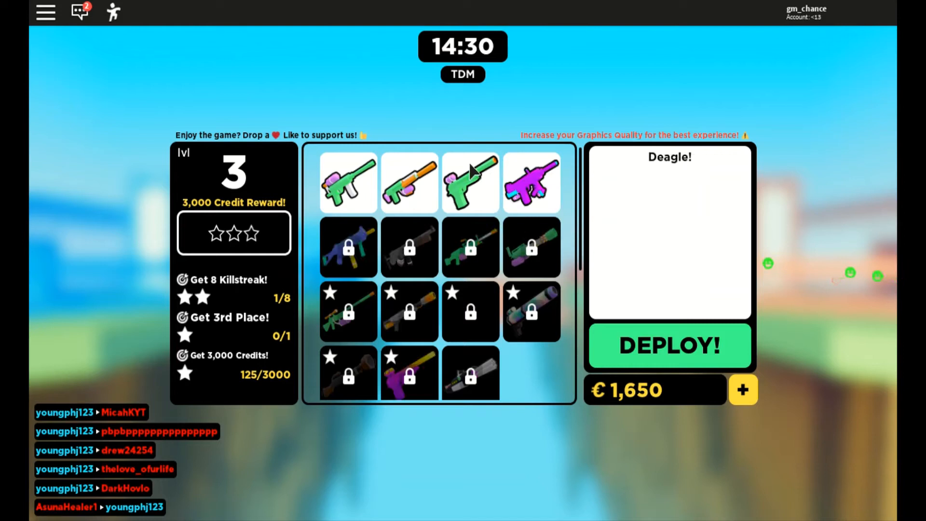
Equip the Deagle and deploy four times, skipping back to loadout after each tag.
left_click(530, 182)
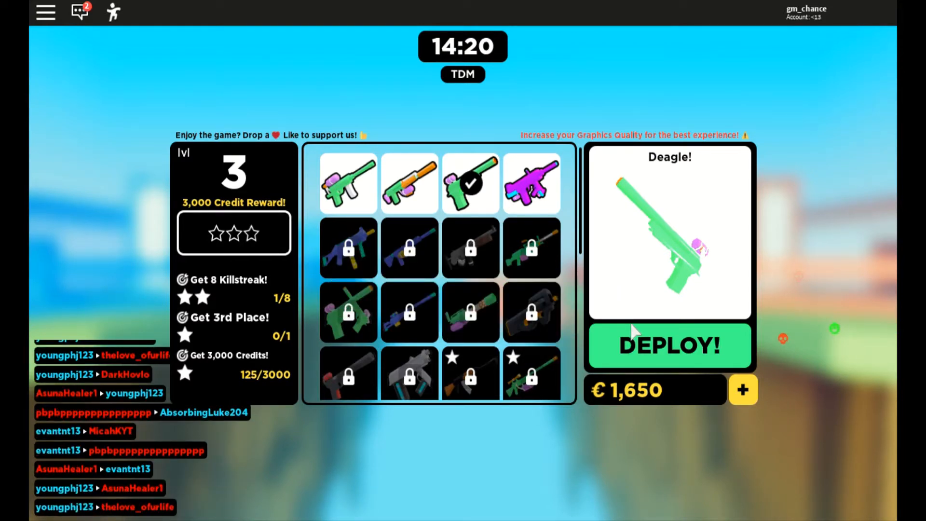
left_click(669, 345)
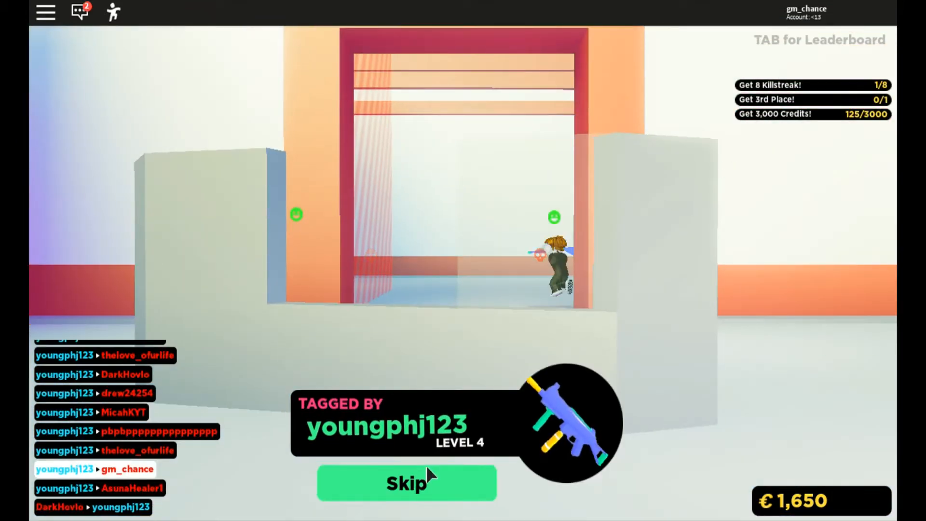
left_click(406, 483)
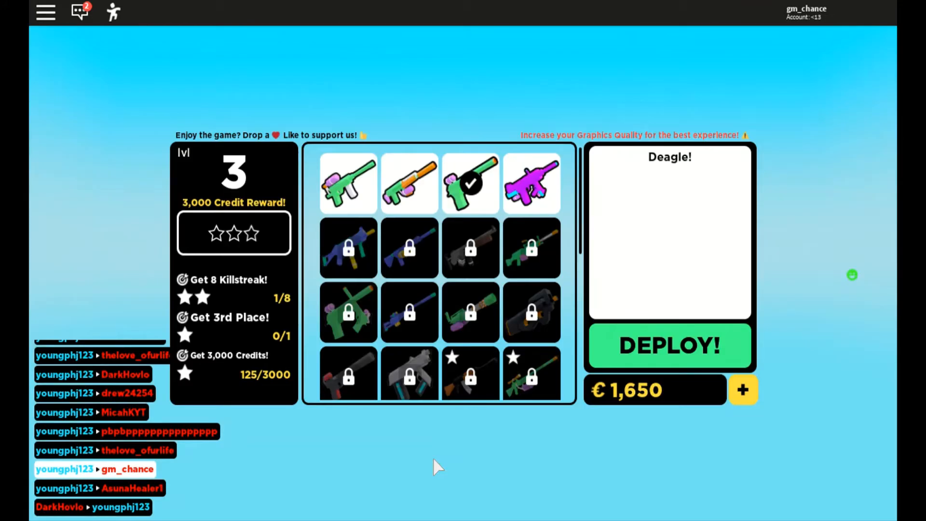
left_click(668, 345)
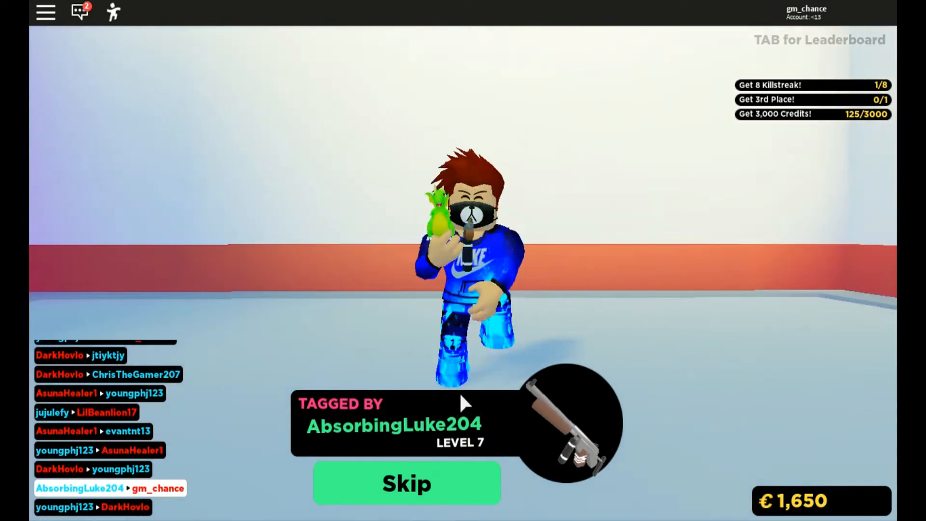
left_click(405, 483)
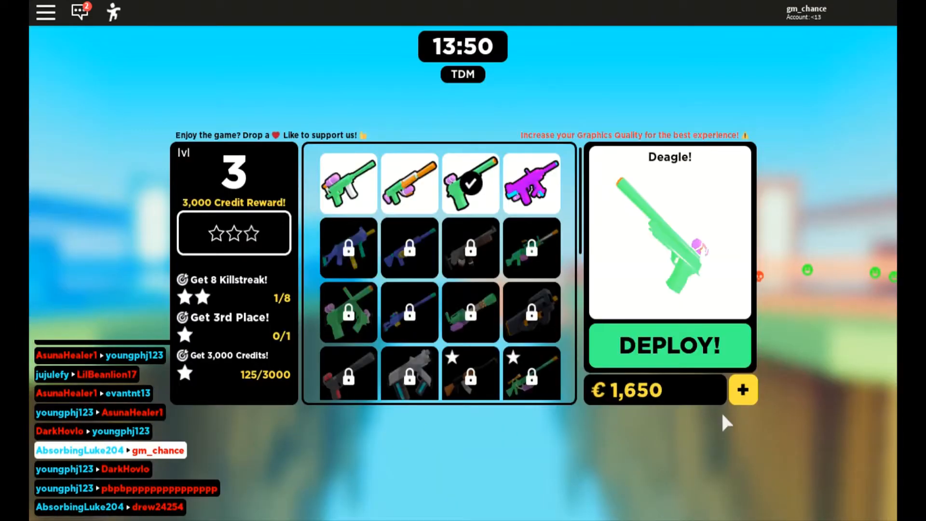
left_click(669, 346)
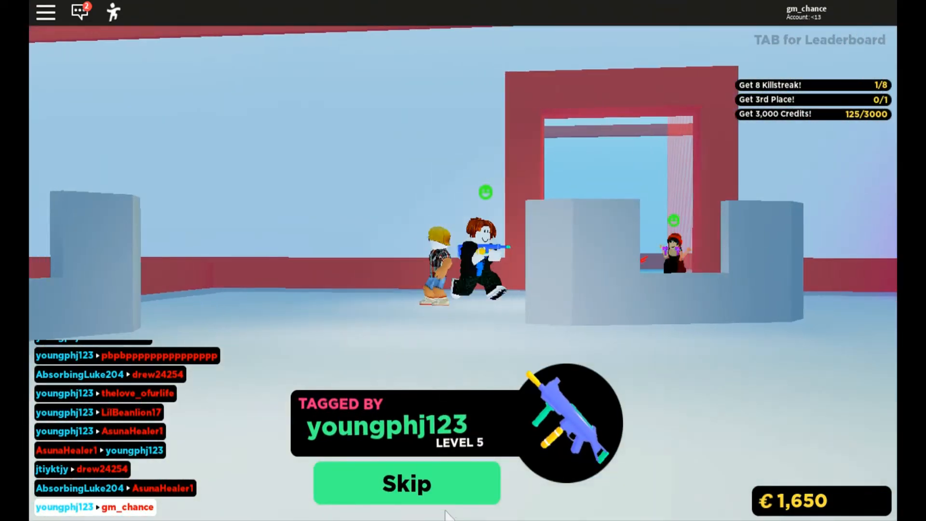
left_click(406, 484)
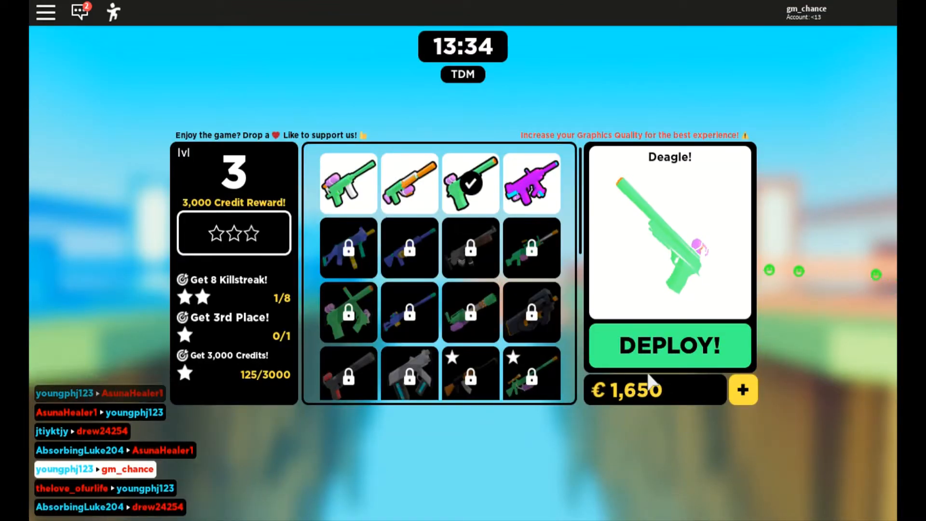
left_click(670, 346)
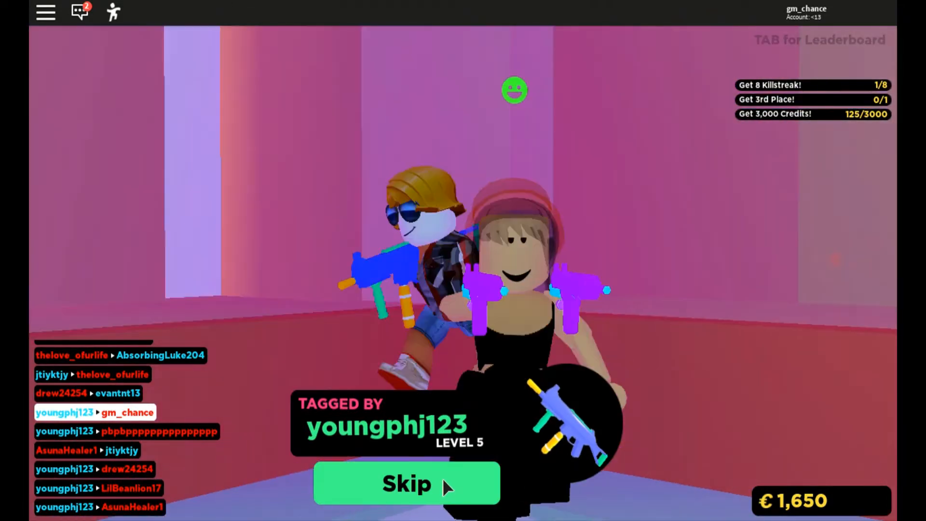
left_click(406, 484)
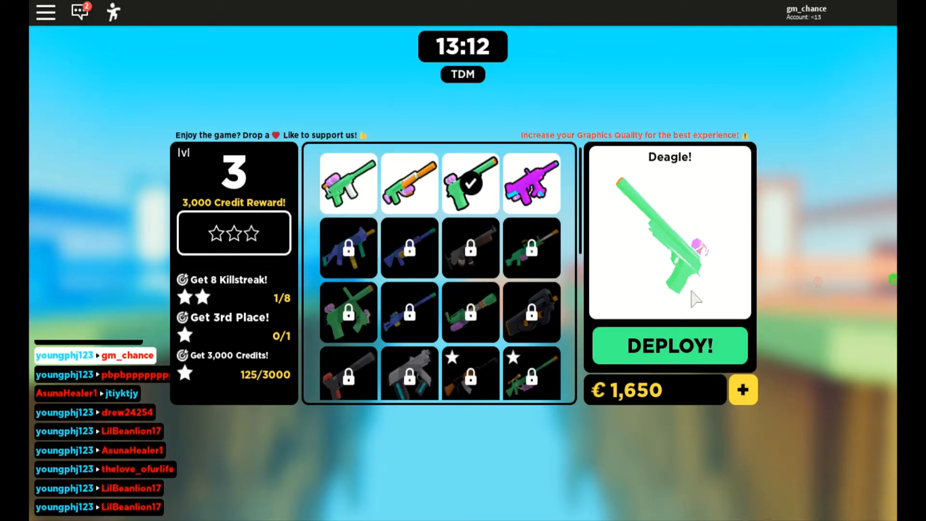
Deploy with the Deagle six more times, skipping each Tagged screen back to loadout.
left_click(669, 347)
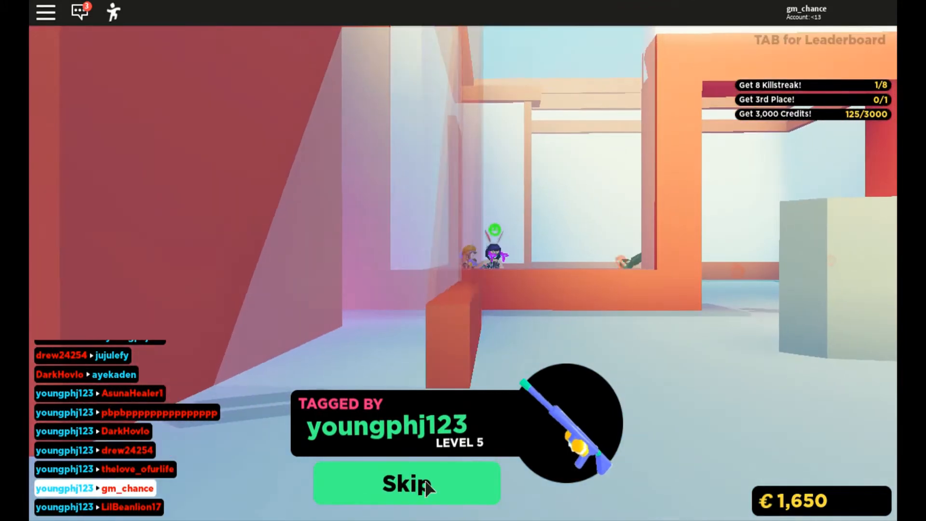
left_click(406, 483)
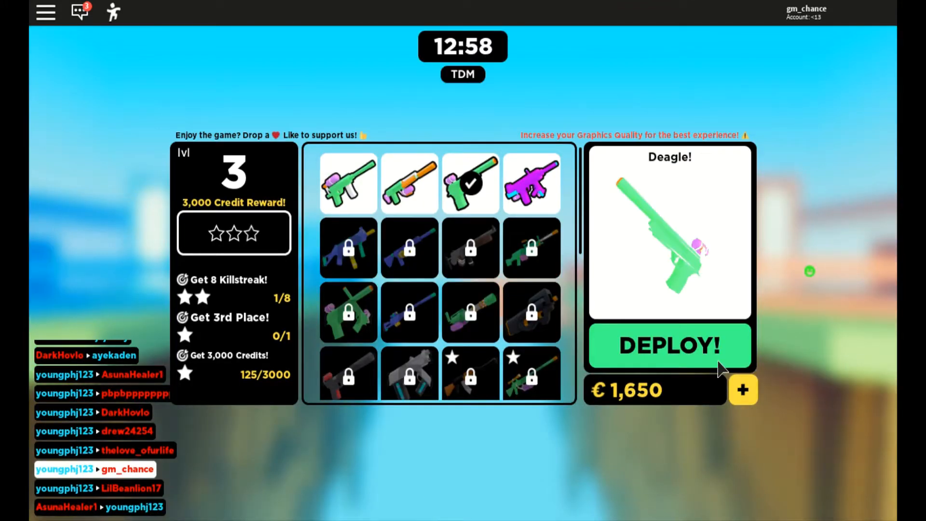
left_click(668, 346)
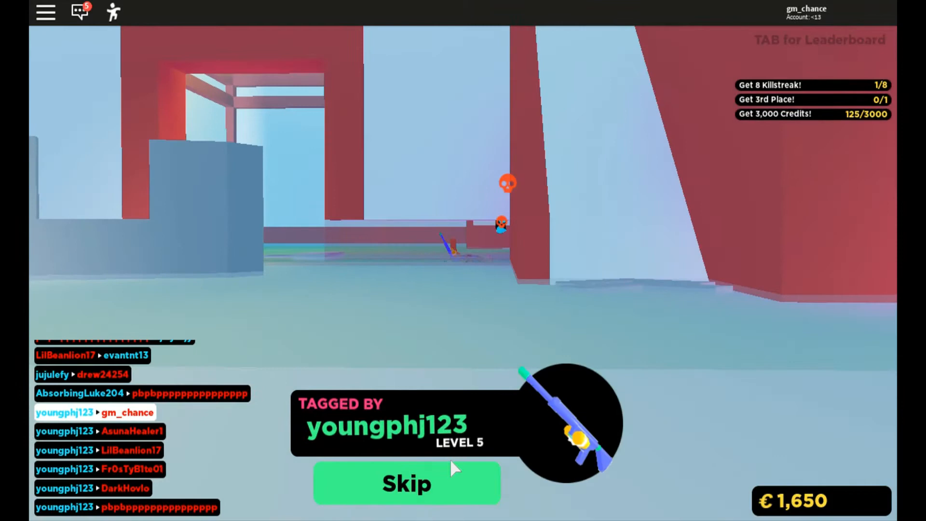
left_click(407, 484)
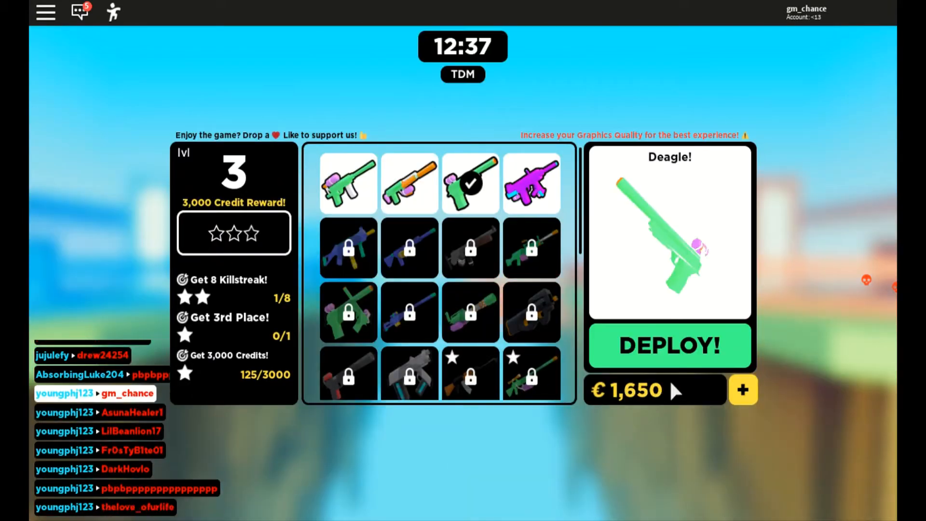
left_click(669, 347)
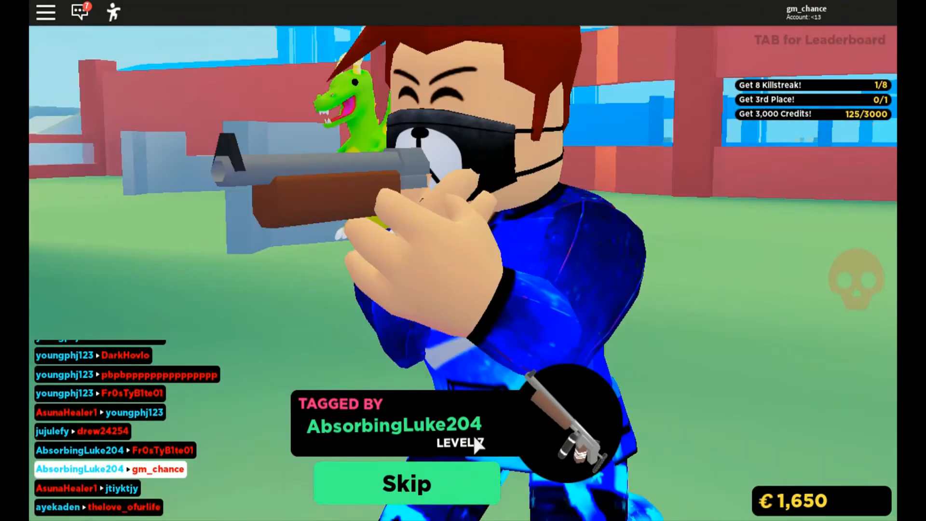
left_click(405, 484)
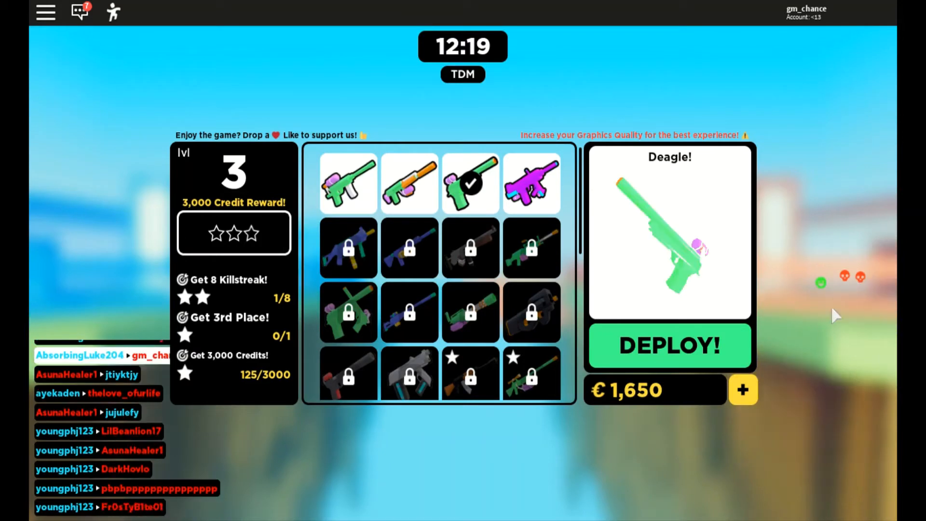
left_click(670, 345)
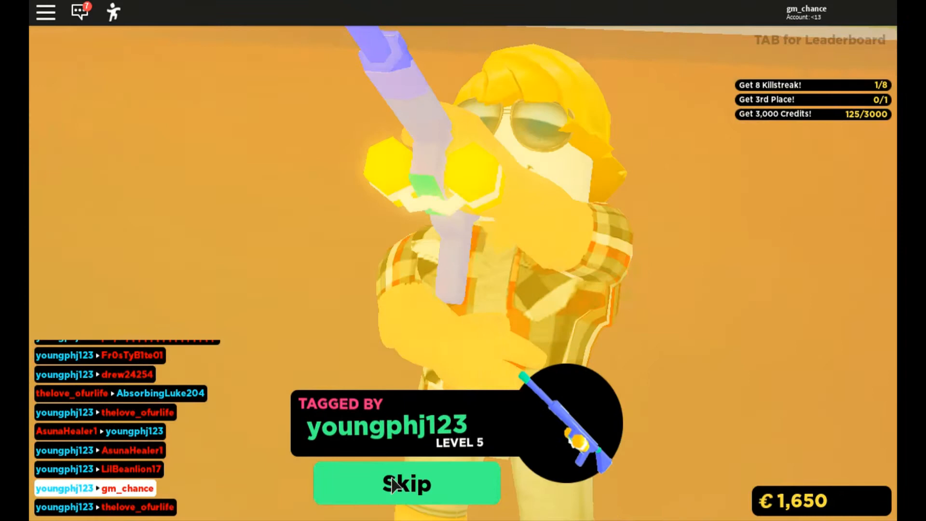
left_click(405, 484)
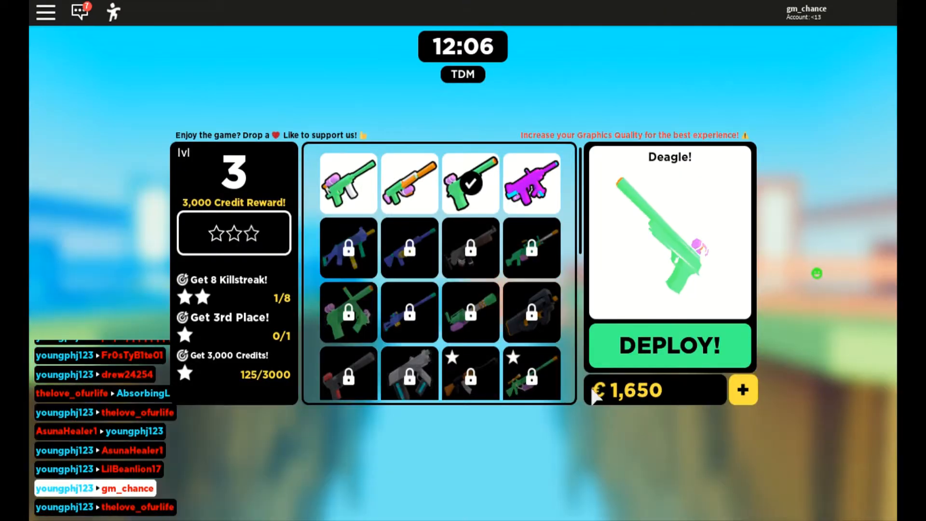
left_click(669, 346)
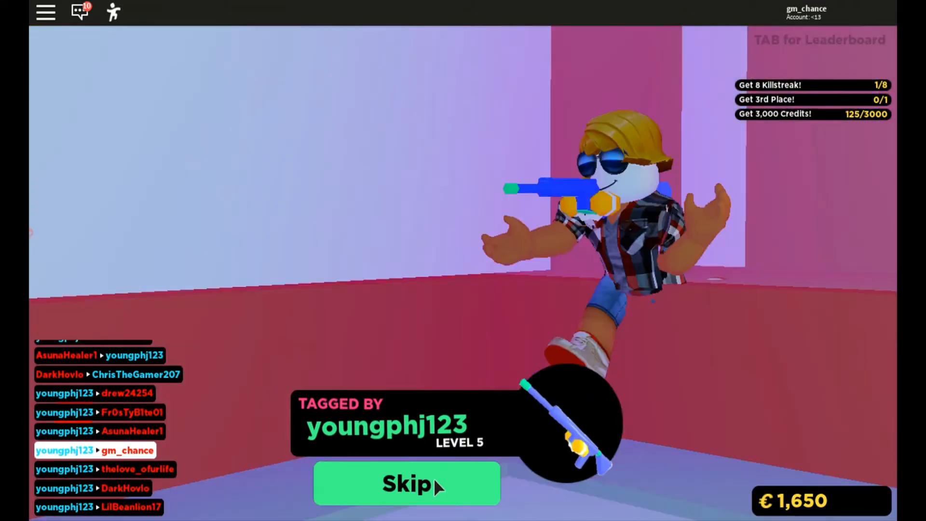
left_click(406, 484)
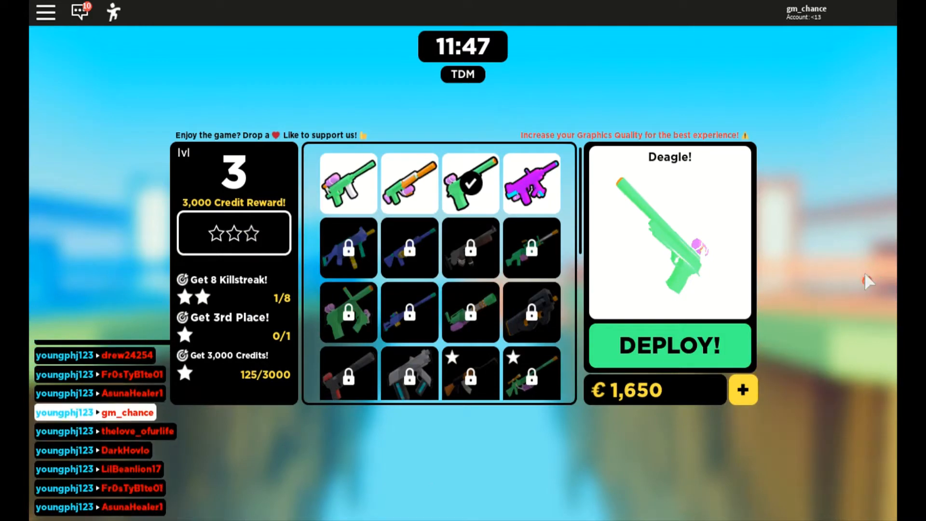
left_click(670, 346)
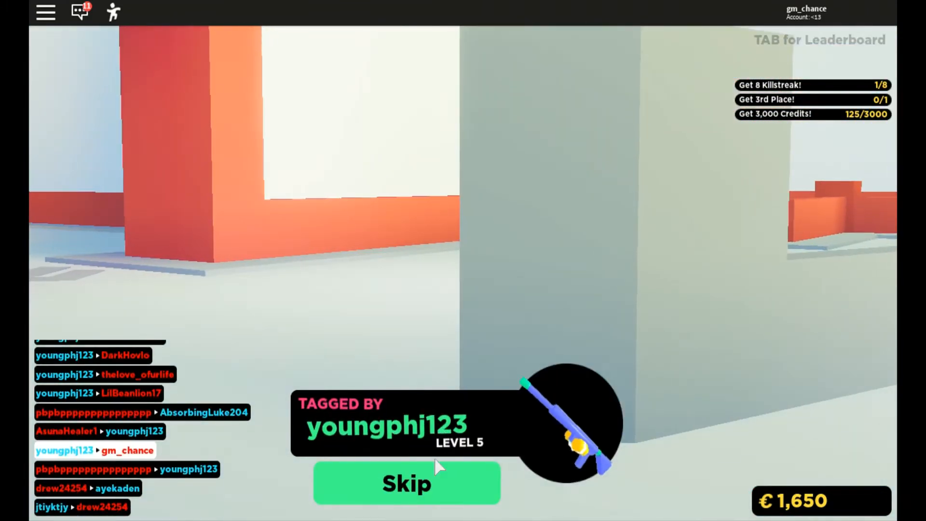
left_click(406, 484)
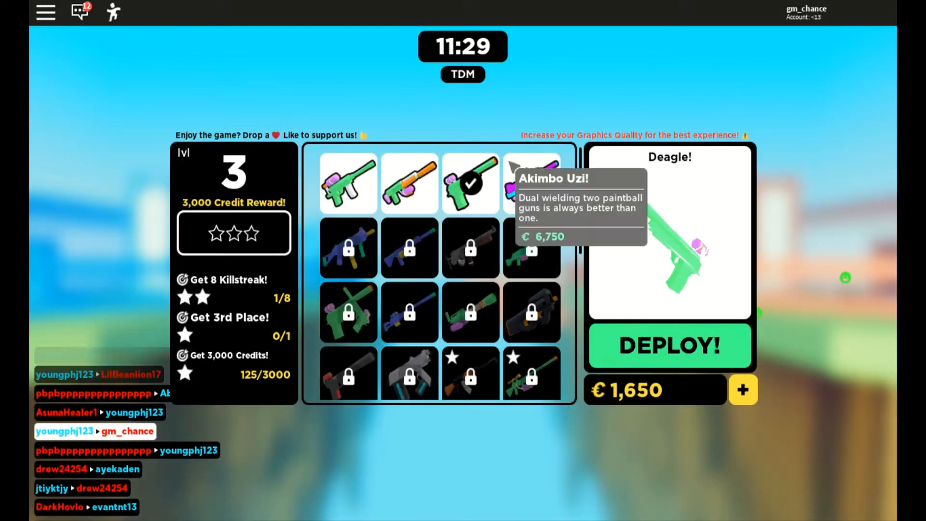
Play one life with the Akimbo Uzi, then re-equip the Deagle and play another.
left_click(530, 184)
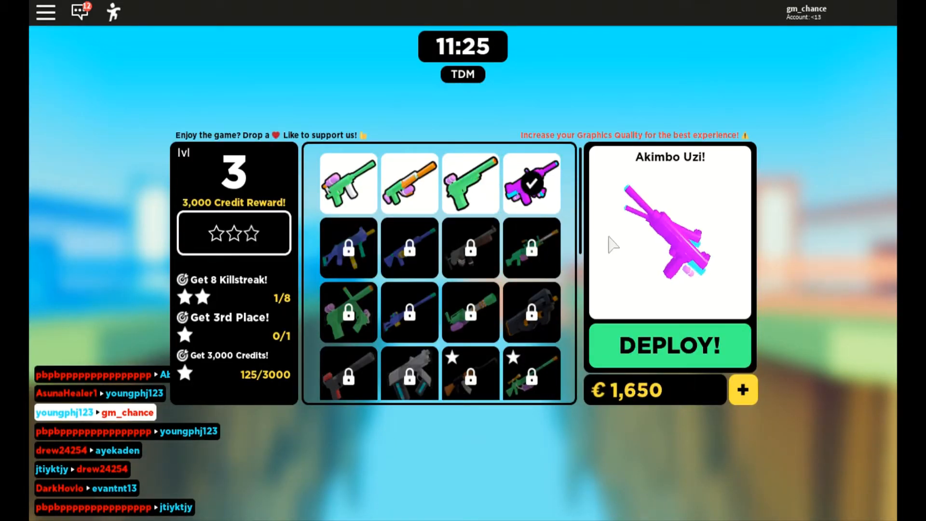
left_click(669, 346)
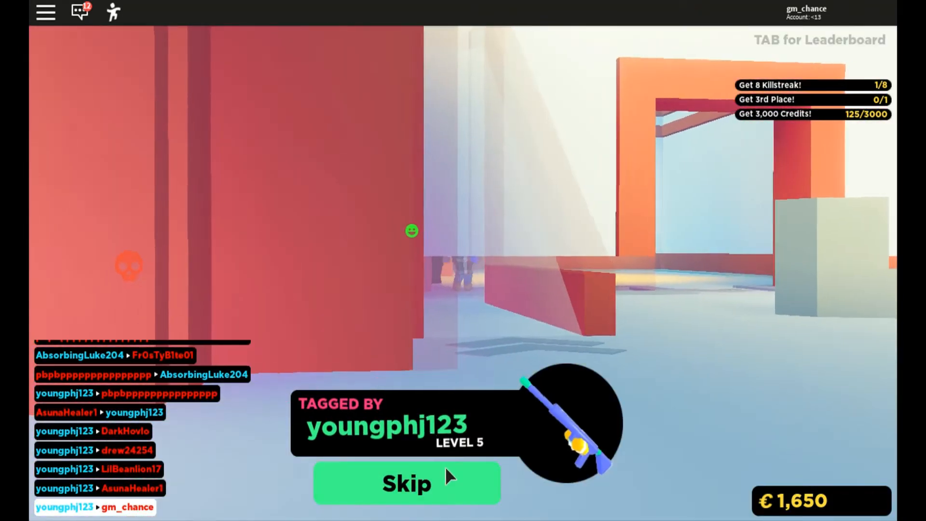
left_click(406, 483)
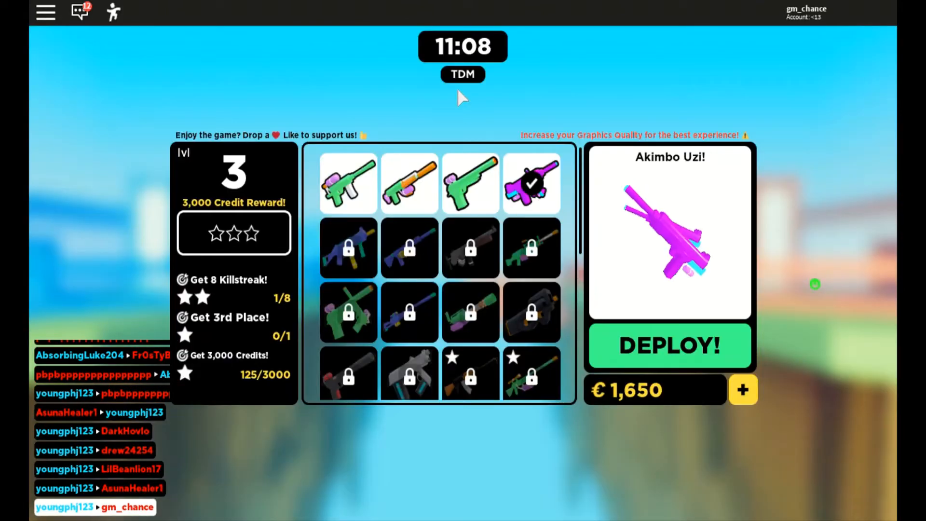
left_click(469, 184)
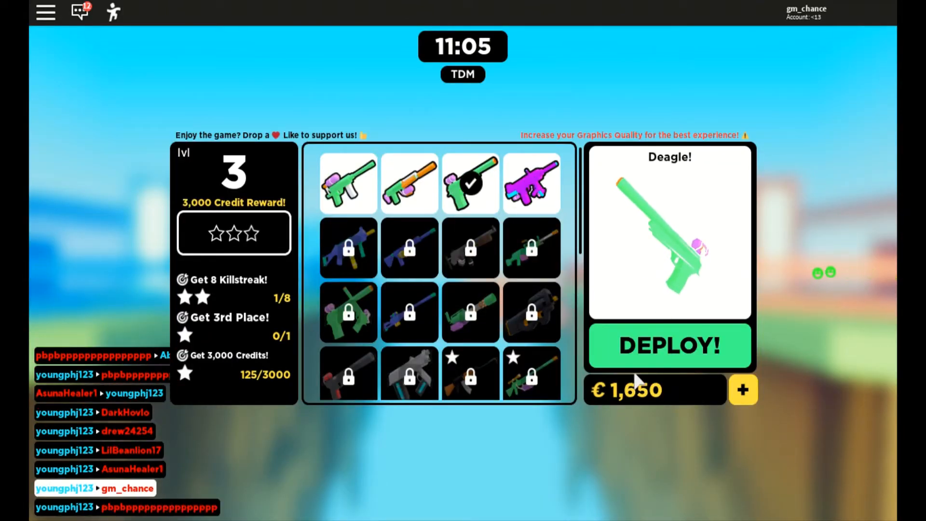
left_click(669, 346)
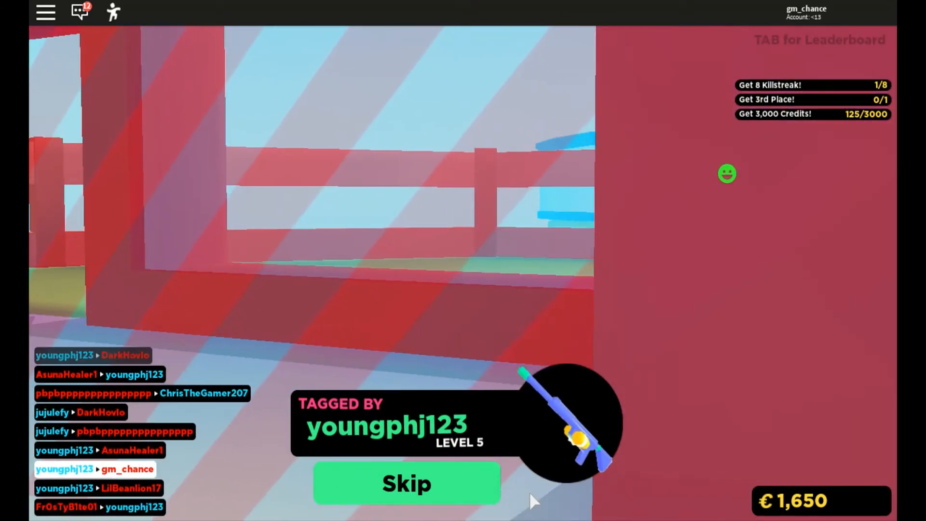
left_click(405, 483)
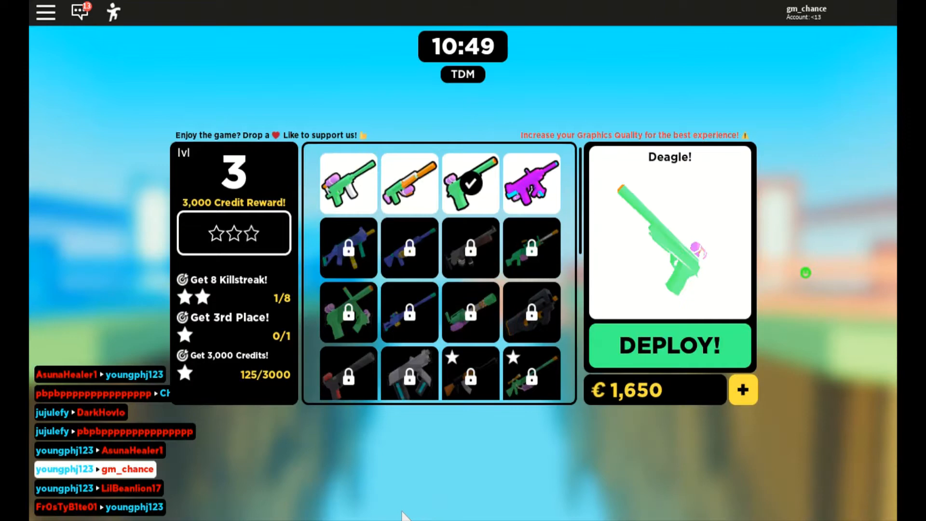
Deploy repeatedly with the Deagle, skipping each tag screen back to loadout.
left_click(670, 346)
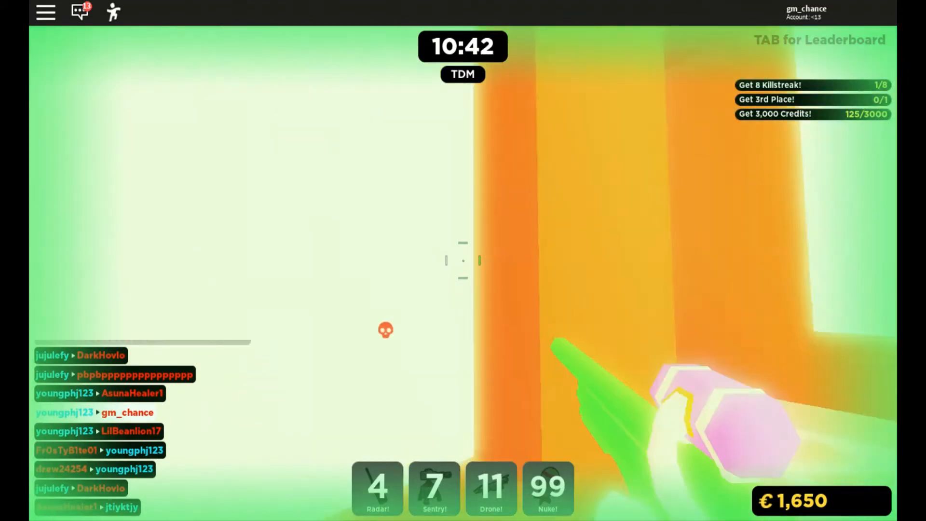
mouse_move(463, 260)
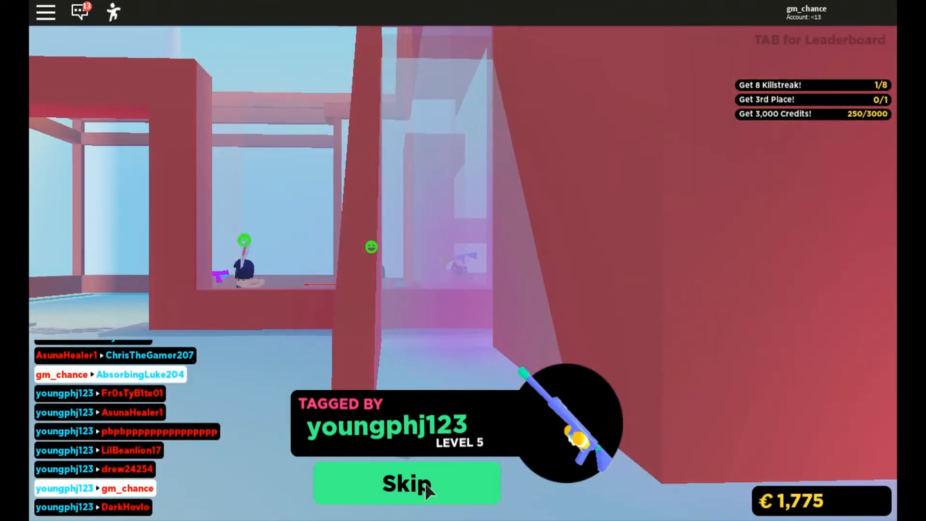
left_click(407, 483)
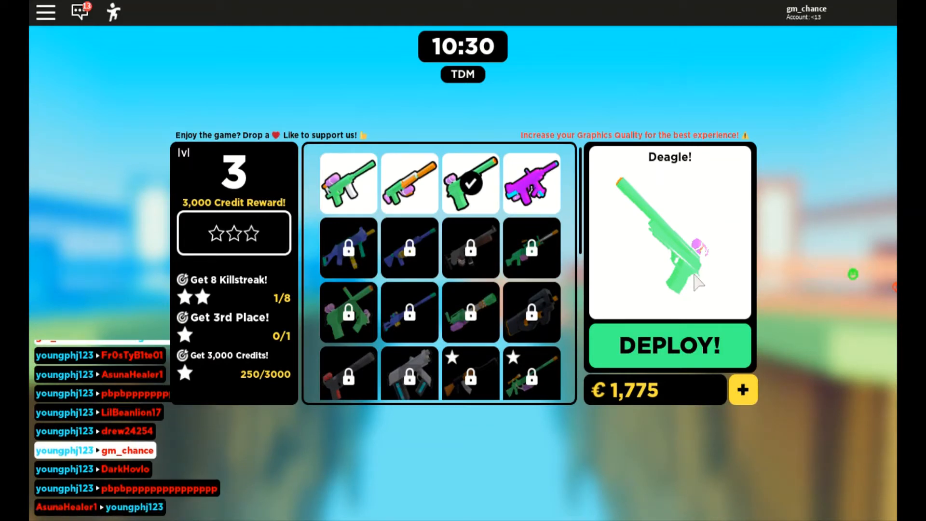
mouse_move(686, 332)
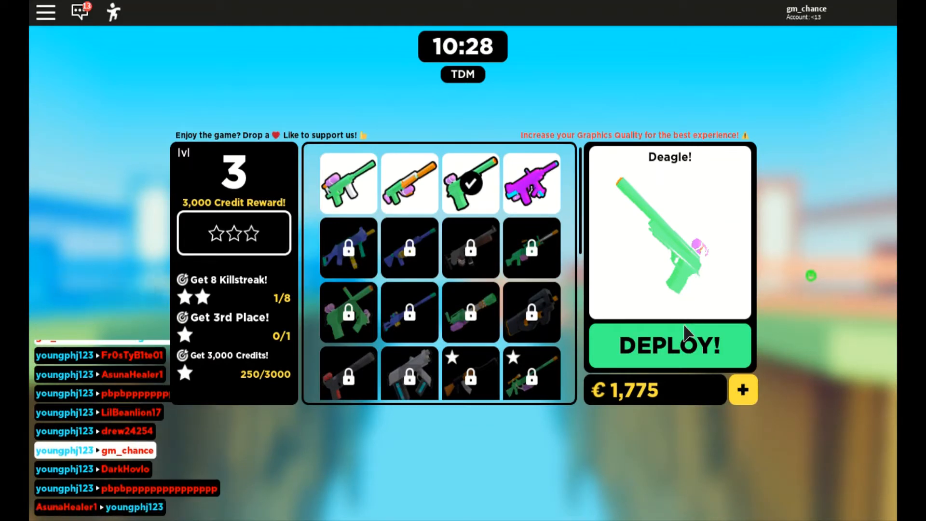
left_click(669, 346)
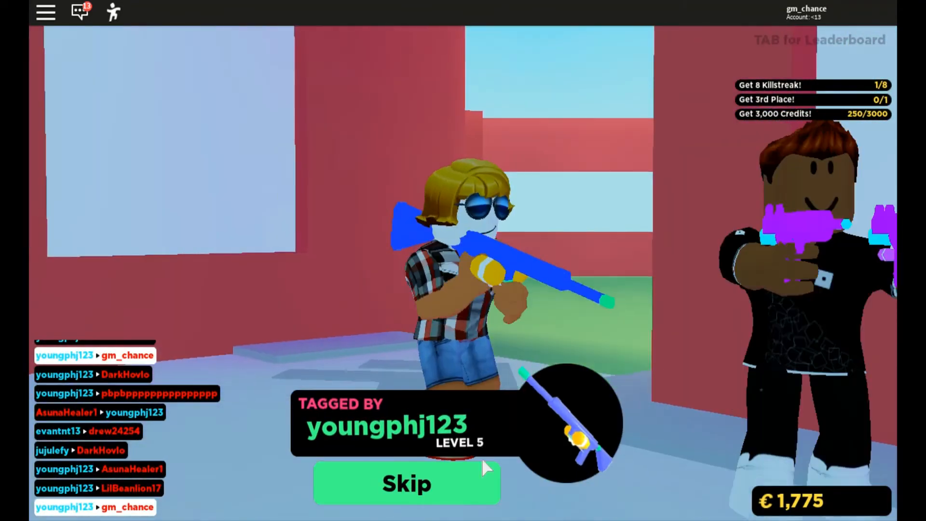
left_click(406, 483)
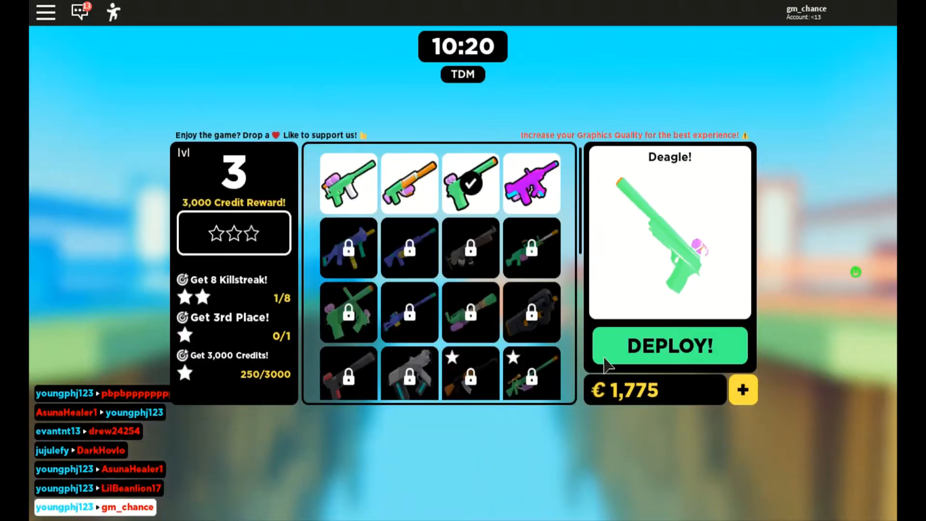
left_click(669, 345)
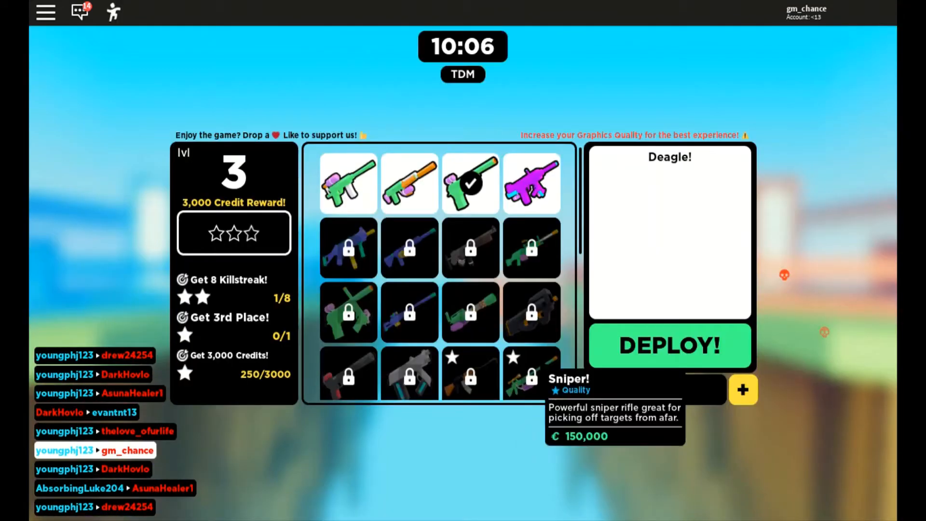
left_click(669, 345)
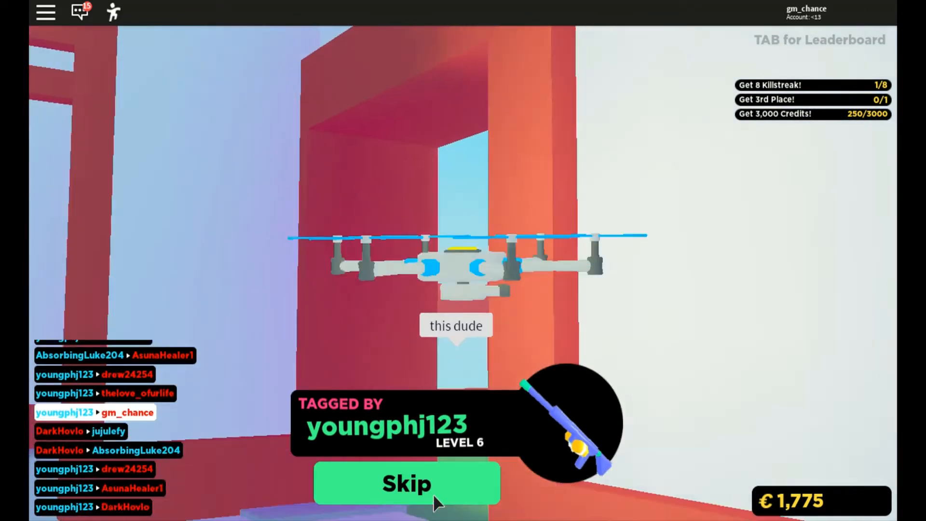
left_click(406, 483)
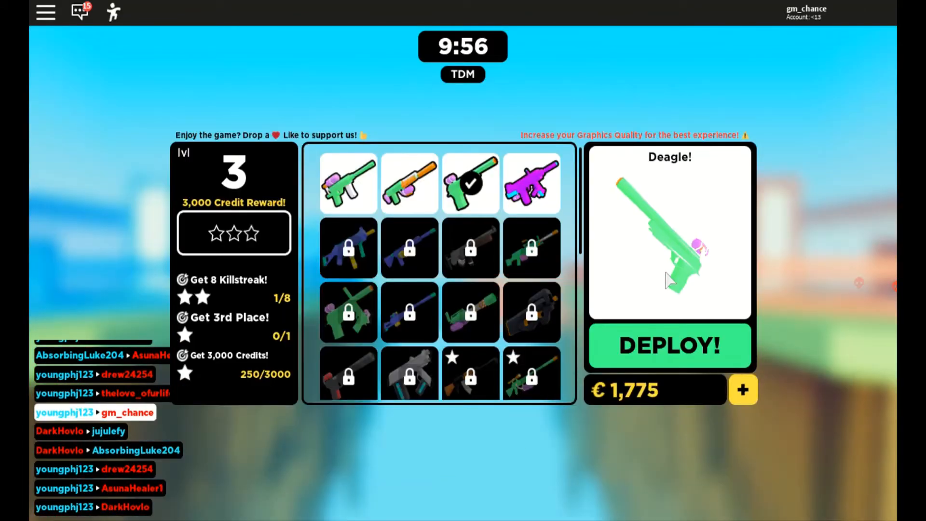
left_click(669, 345)
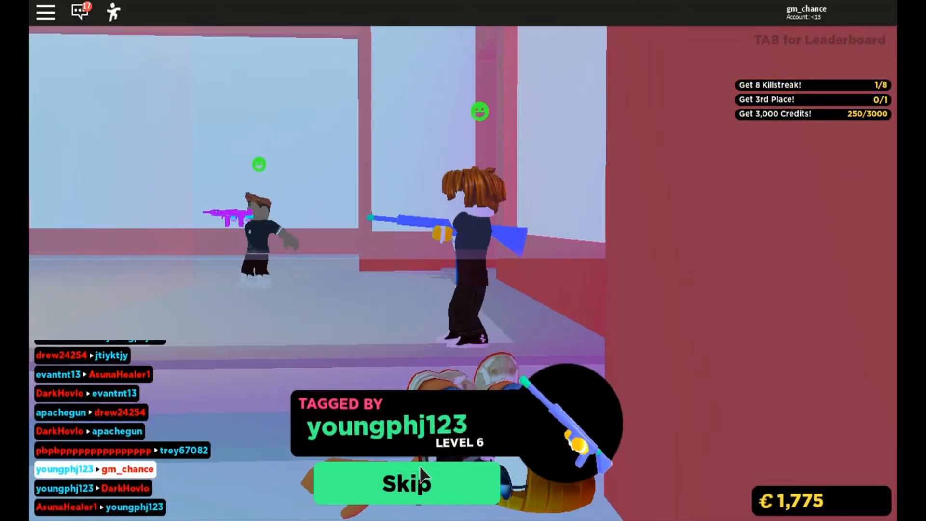
left_click(406, 484)
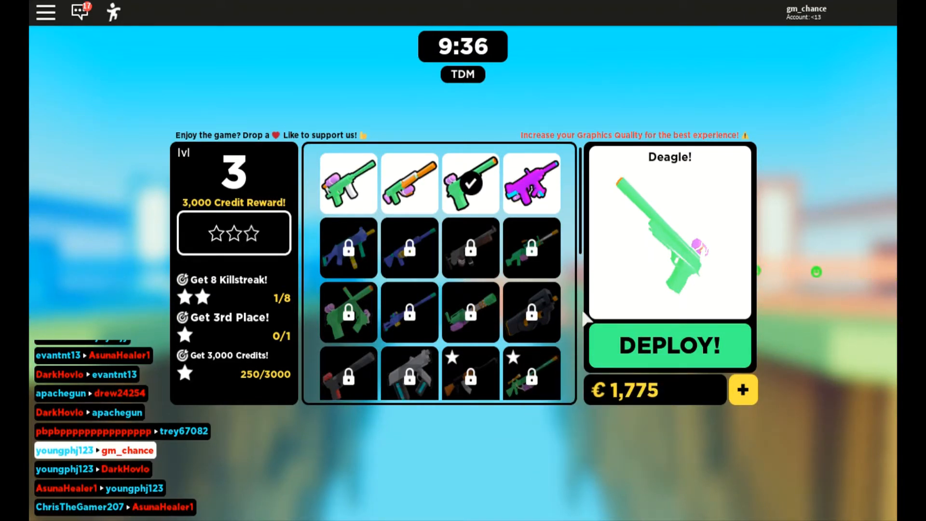
left_click(669, 347)
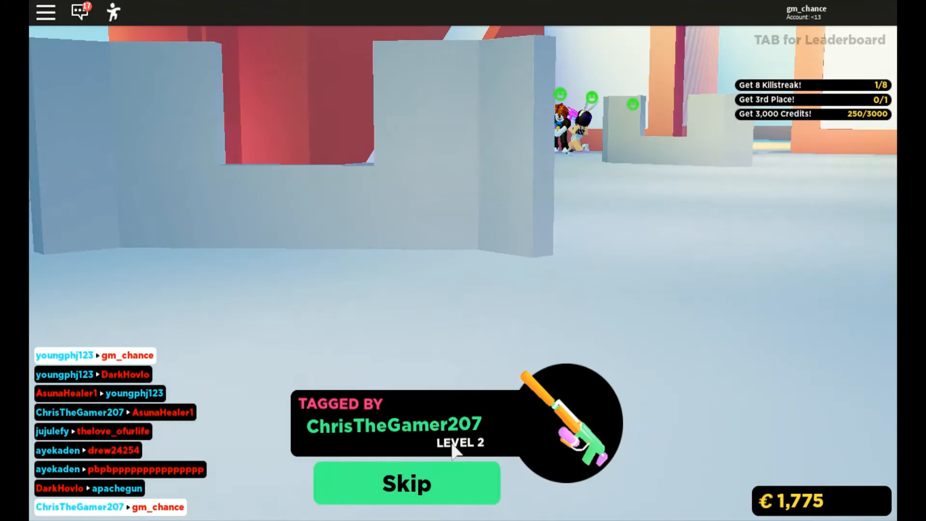
left_click(405, 484)
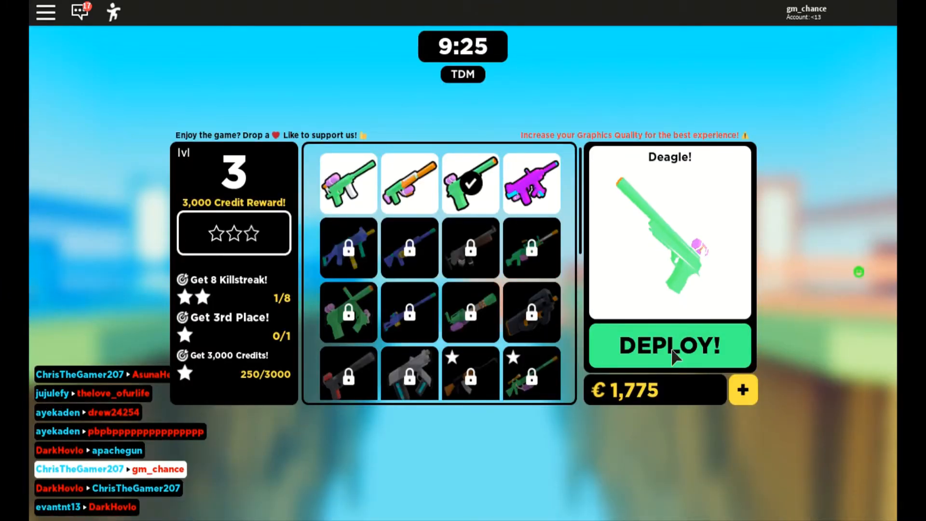
left_click(669, 345)
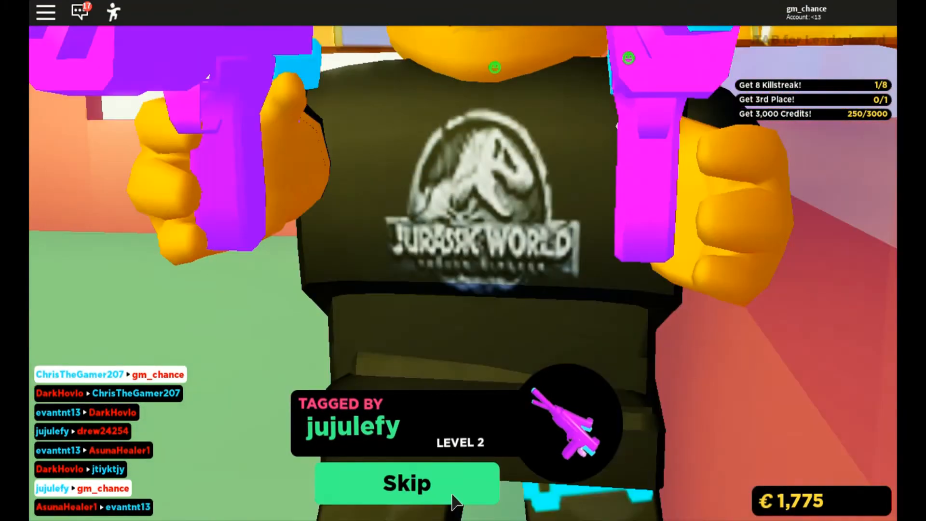
left_click(406, 483)
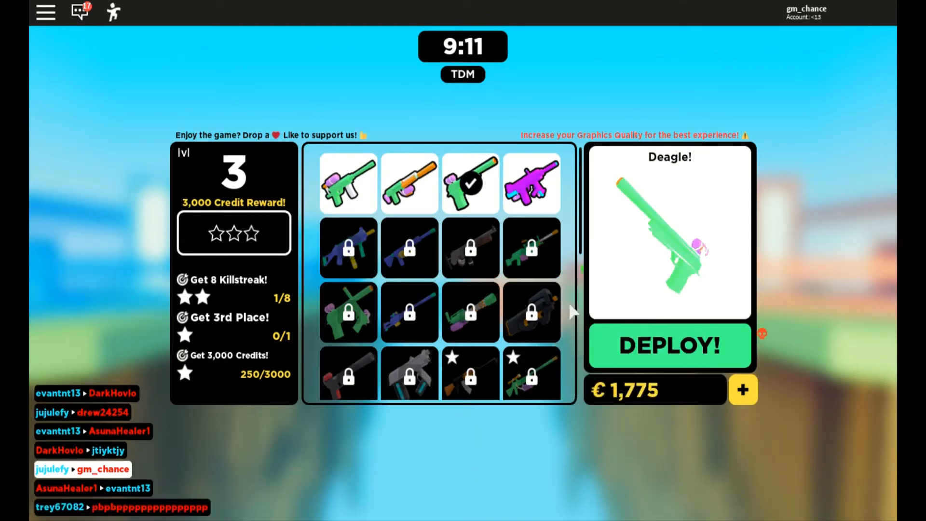
left_click(669, 346)
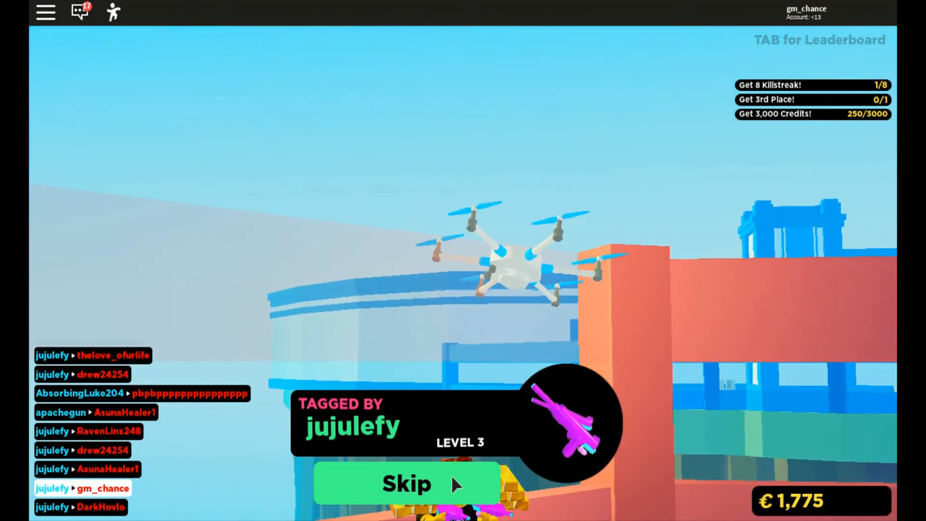
left_click(406, 483)
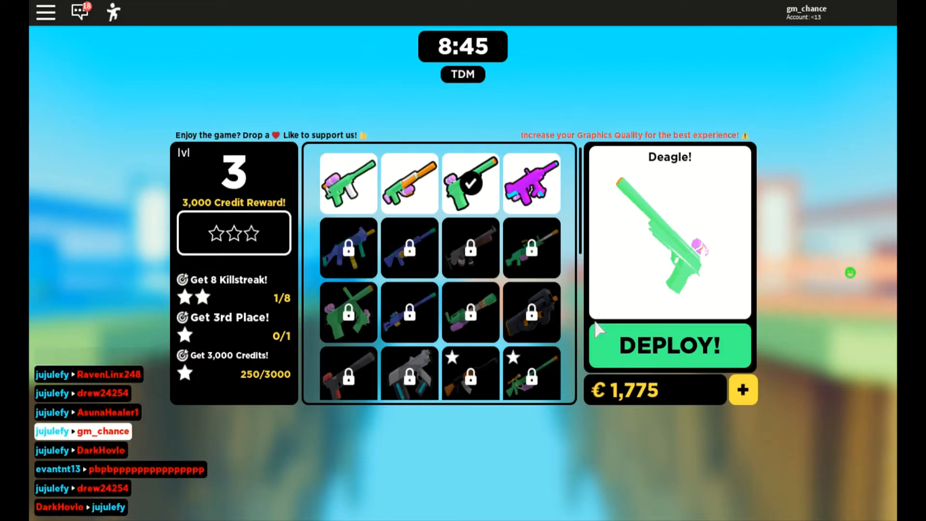
mouse_move(621, 355)
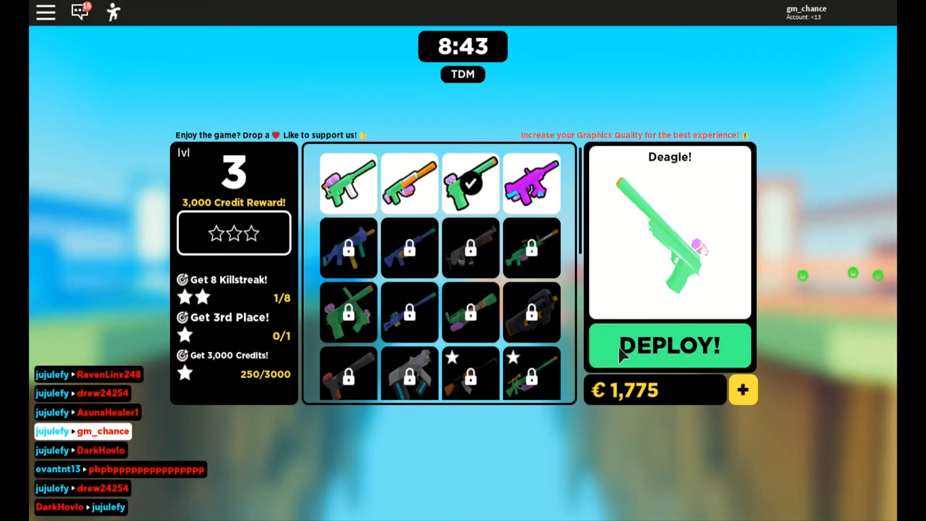
left_click(669, 346)
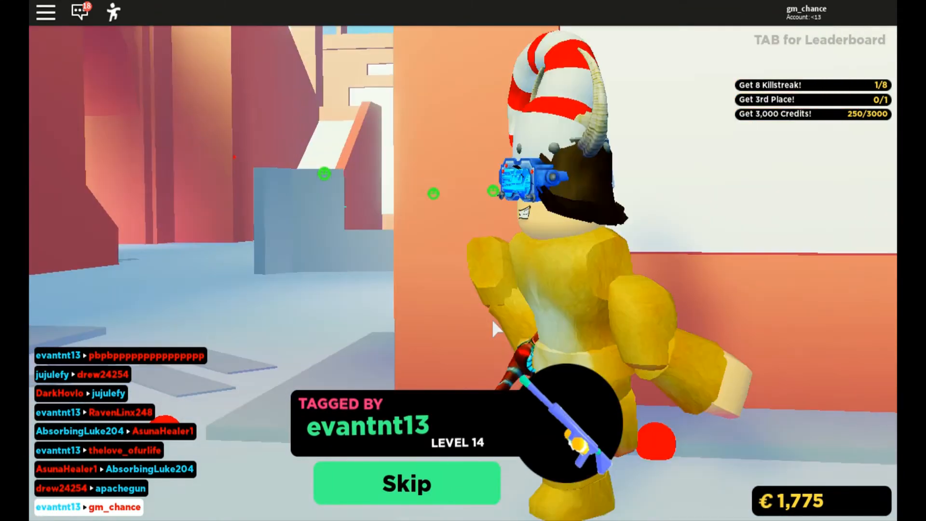
left_click(406, 484)
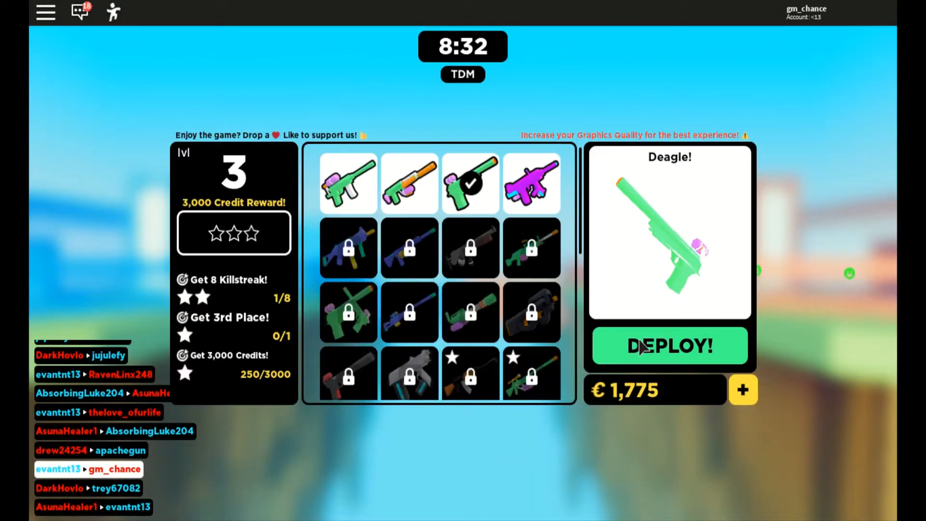
left_click(670, 346)
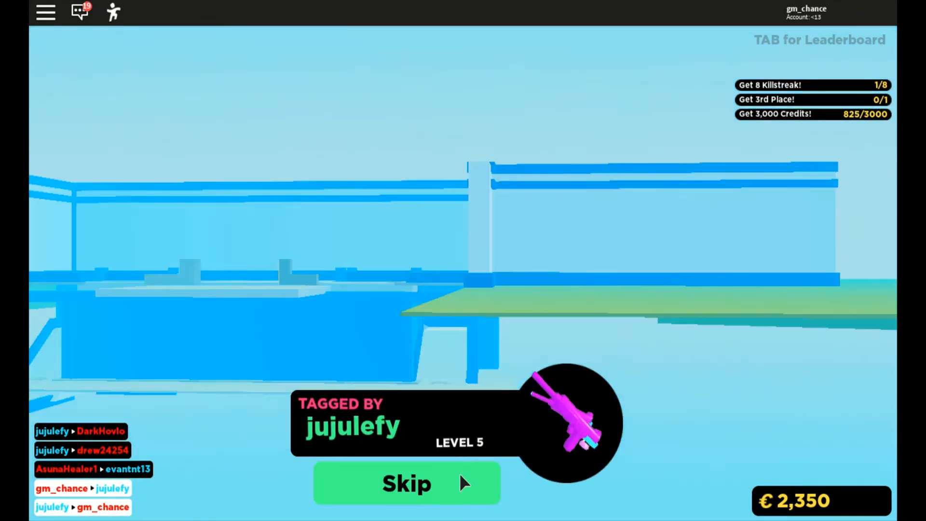
left_click(407, 483)
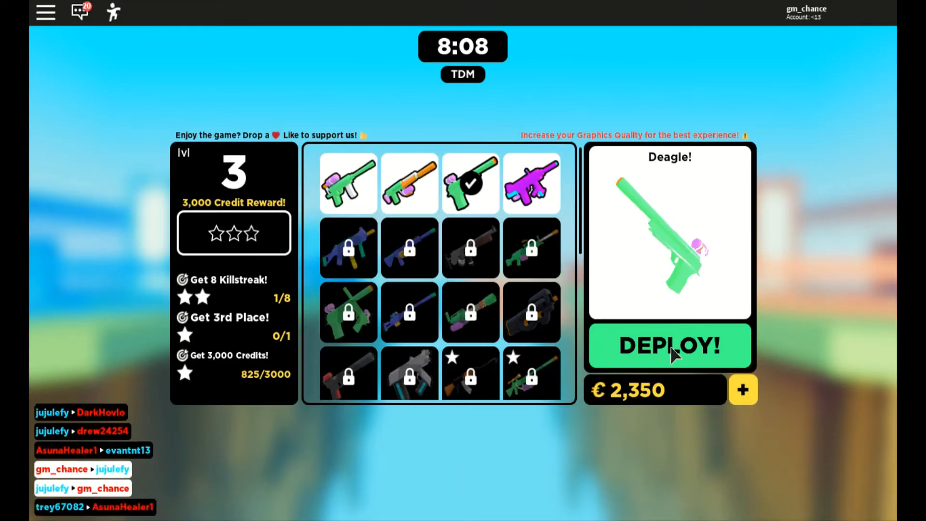
left_click(669, 346)
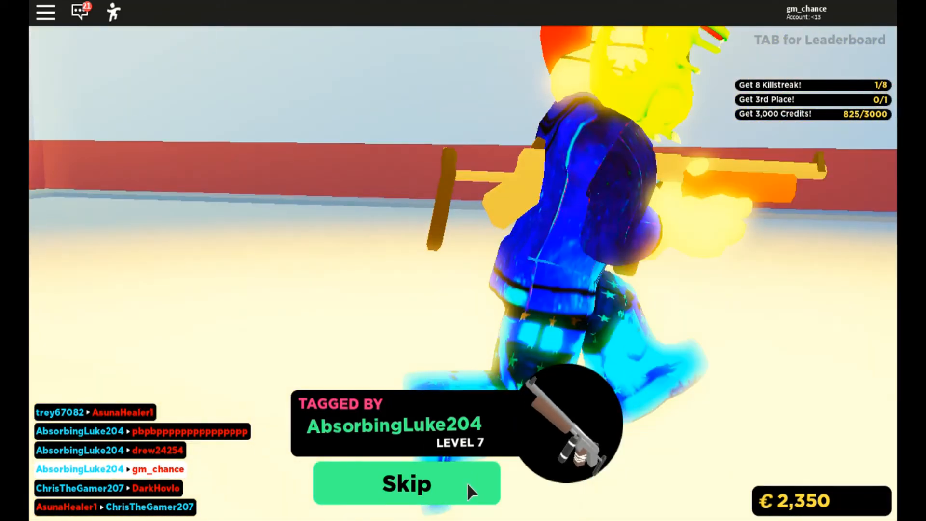
left_click(406, 483)
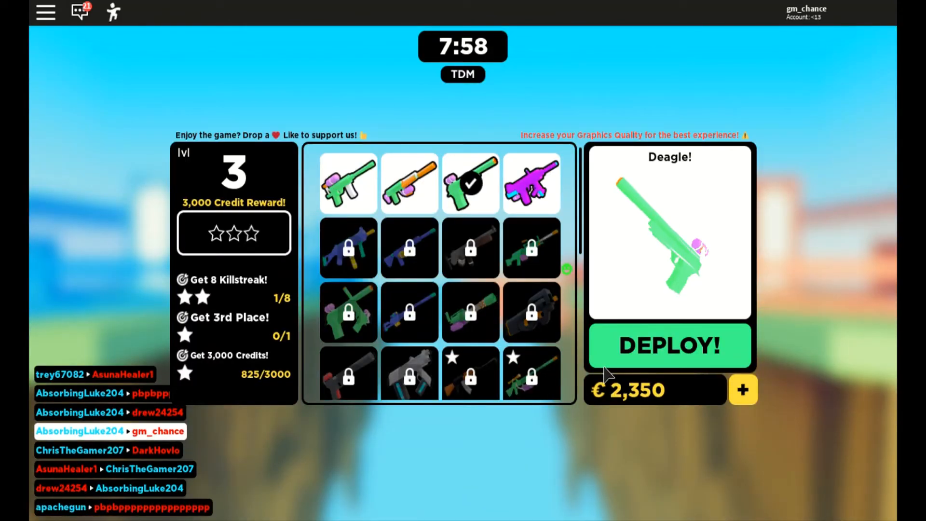
left_click(669, 347)
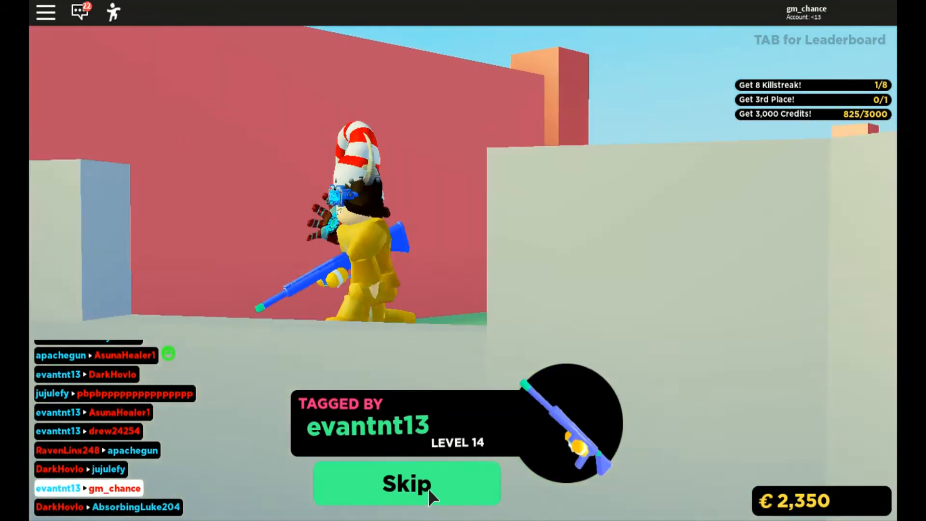
left_click(406, 483)
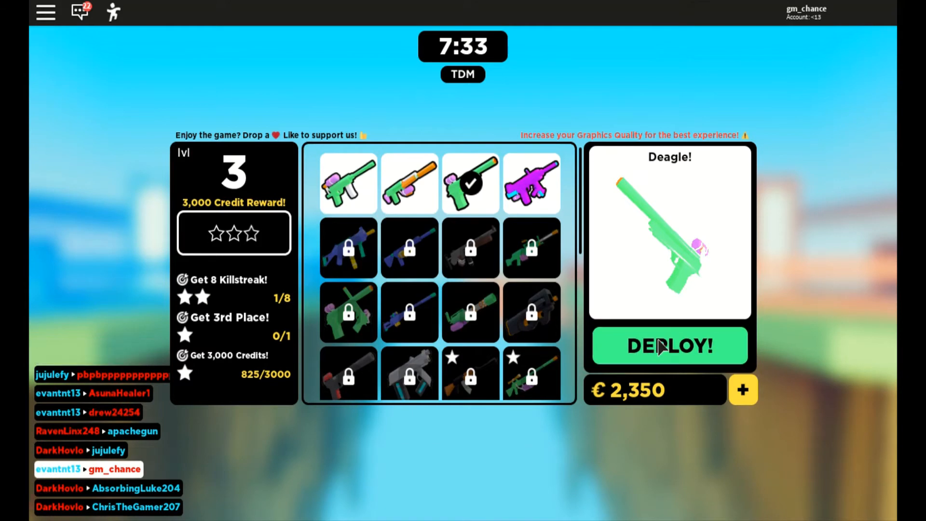
left_click(669, 346)
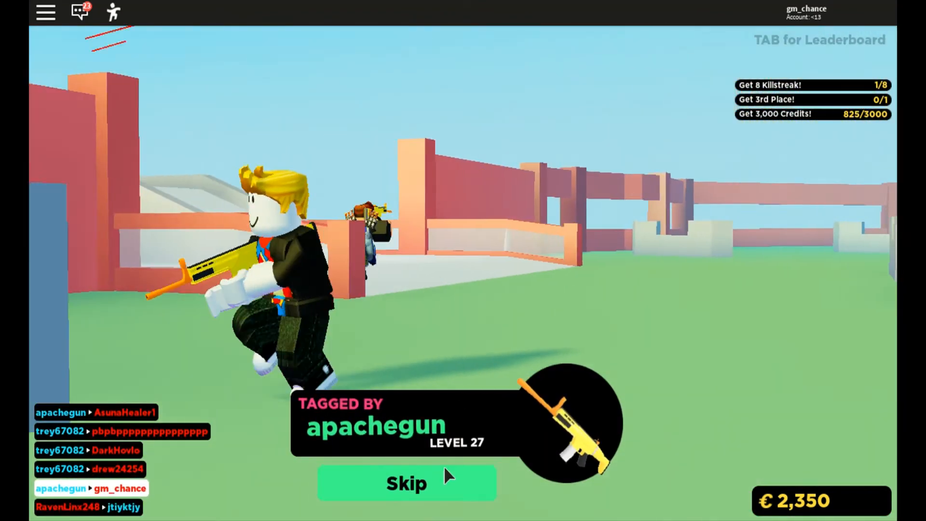
left_click(406, 484)
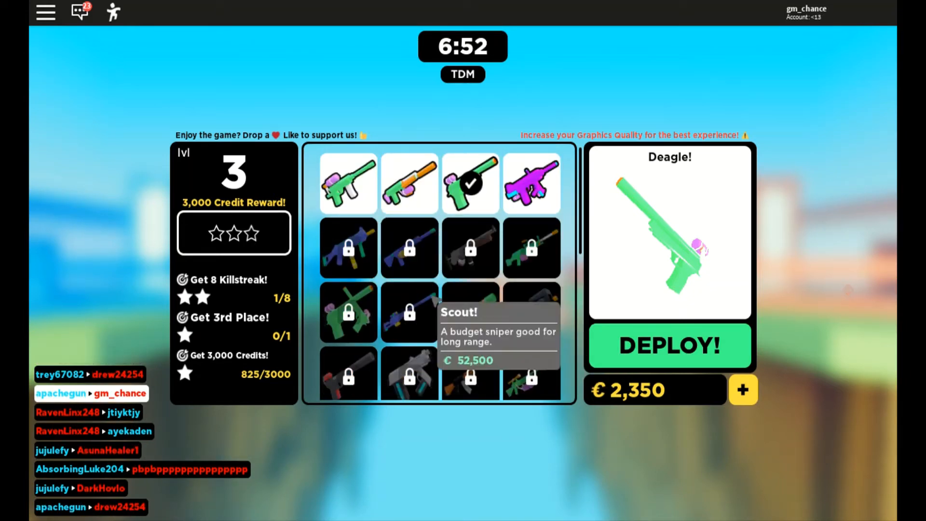
scroll("down", 3)
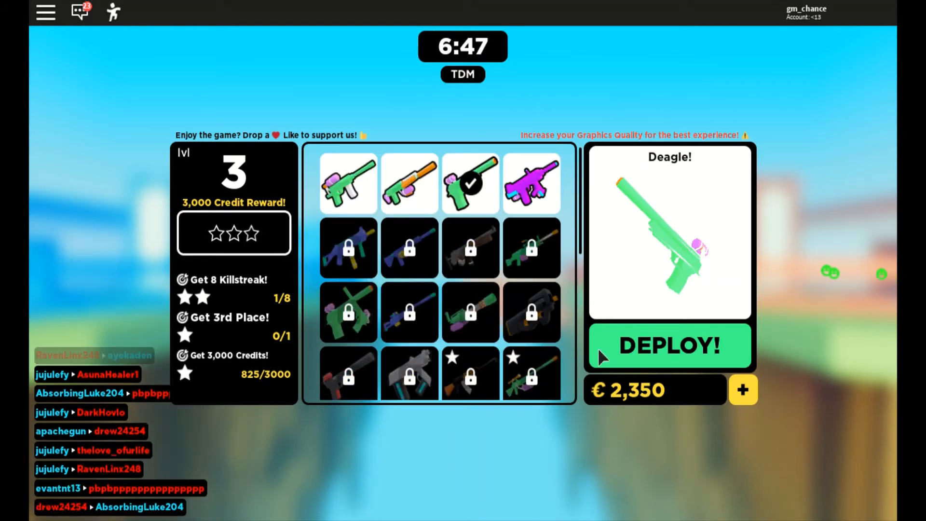
left_click(668, 345)
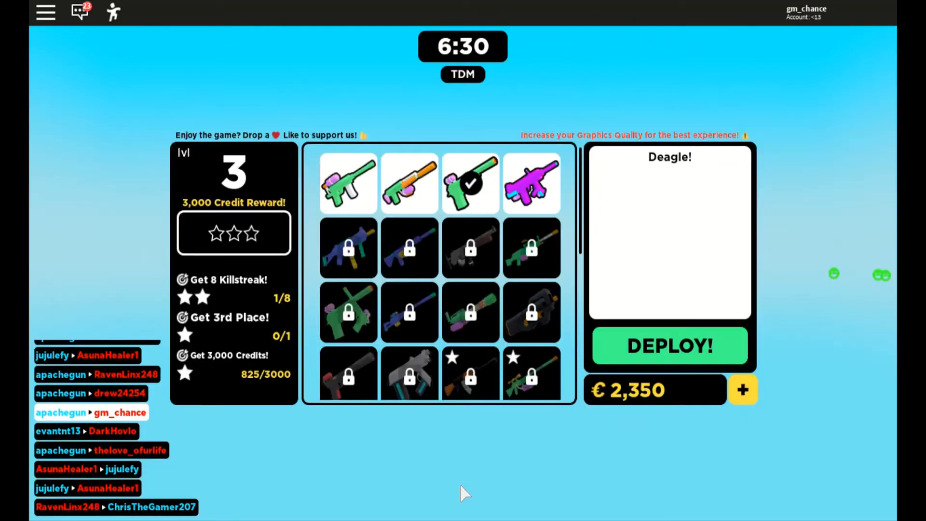
left_click(670, 345)
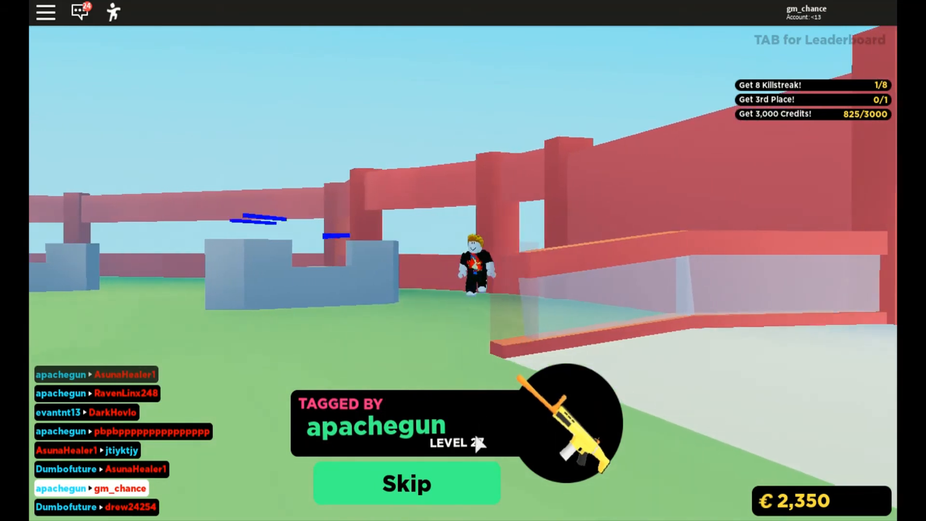
left_click(406, 484)
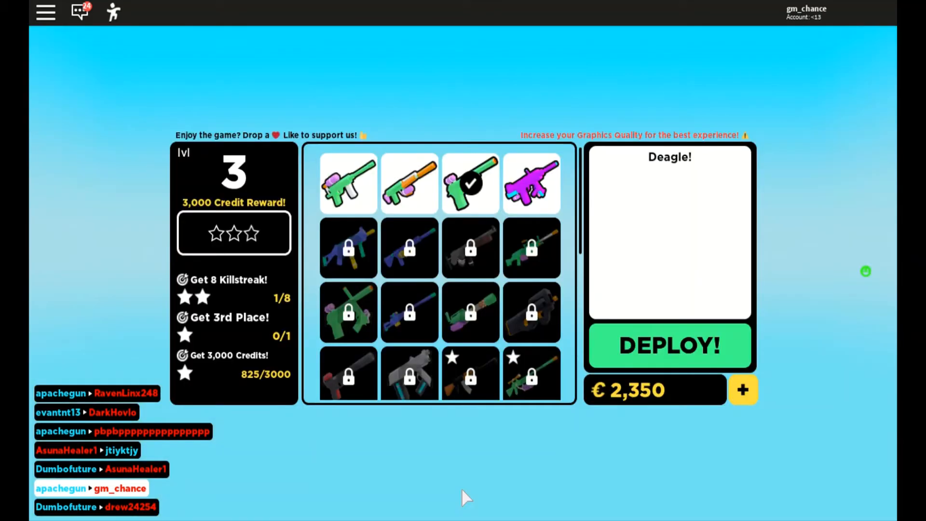
Play two Deagle lives, shooting at an opponent, skipping tags by Dumbofuture and apachegun.
left_click(670, 345)
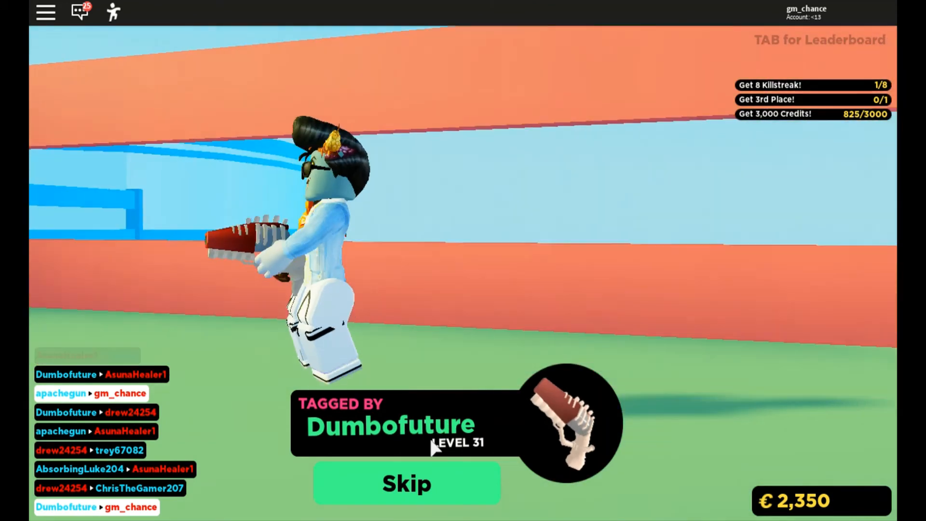
left_click(406, 484)
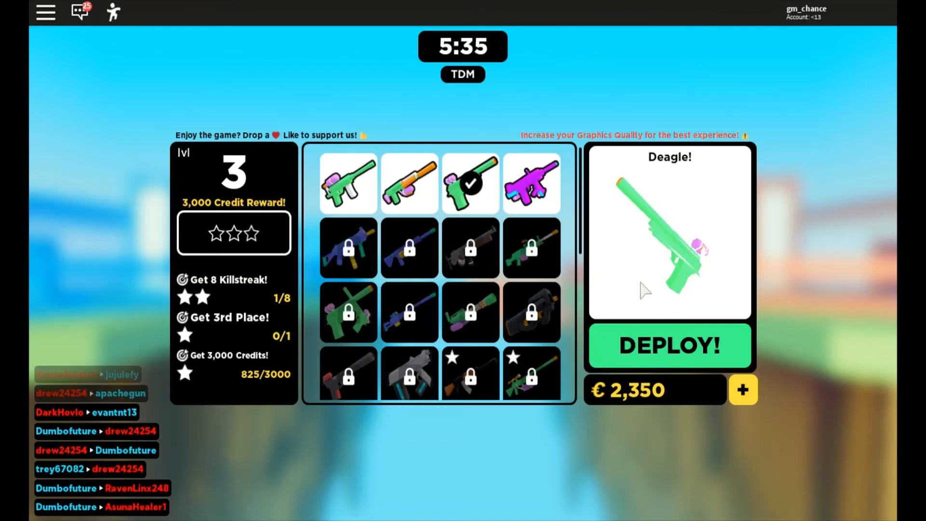
left_click(669, 346)
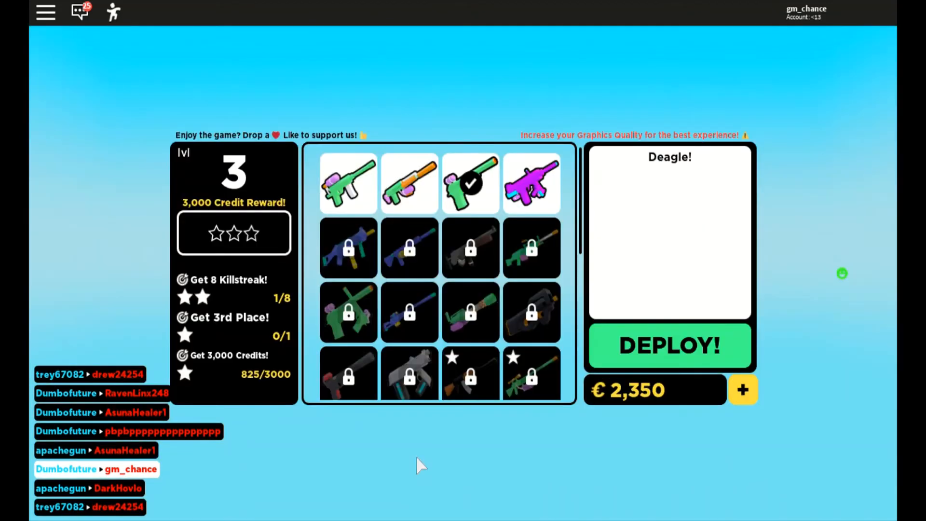
left_click(669, 345)
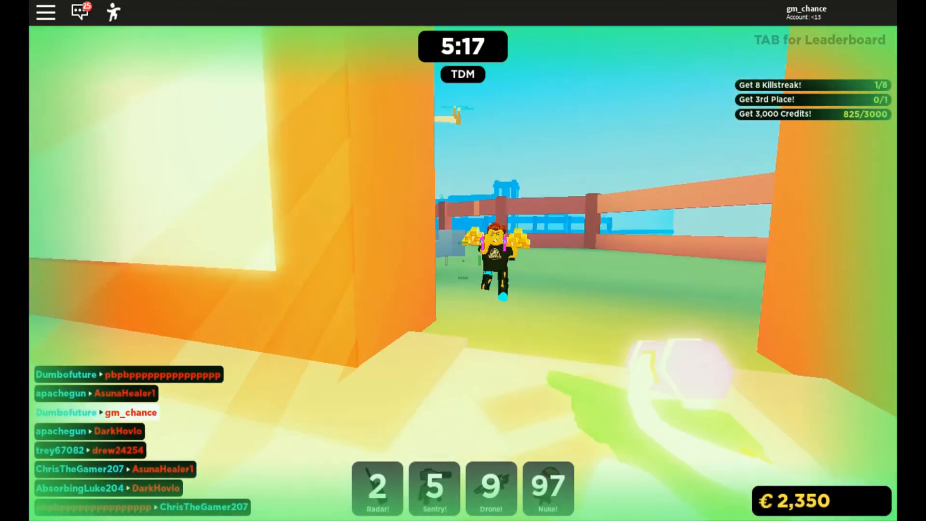
left_click(463, 260)
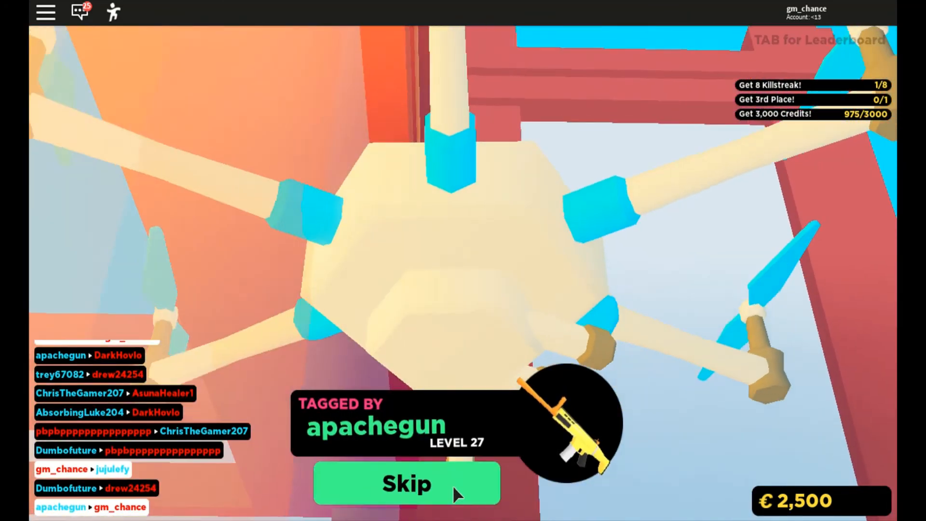
left_click(405, 483)
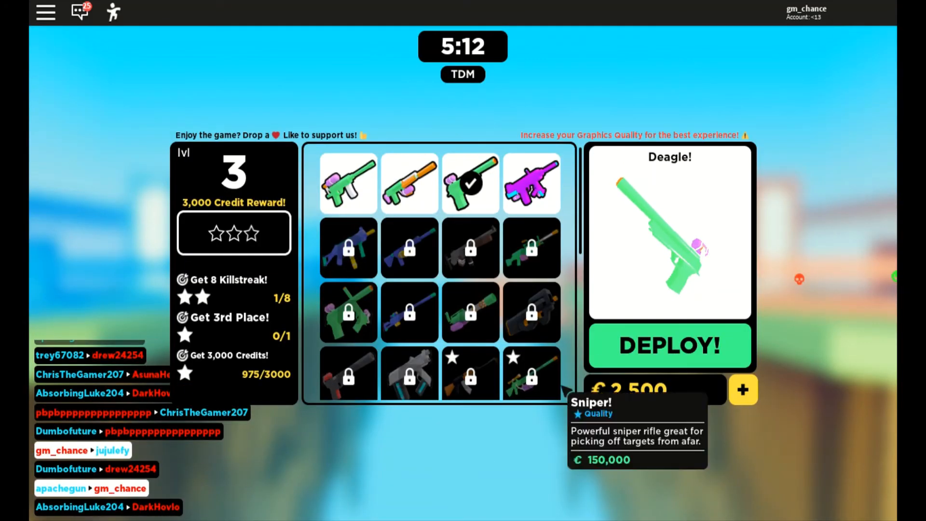
left_click(669, 347)
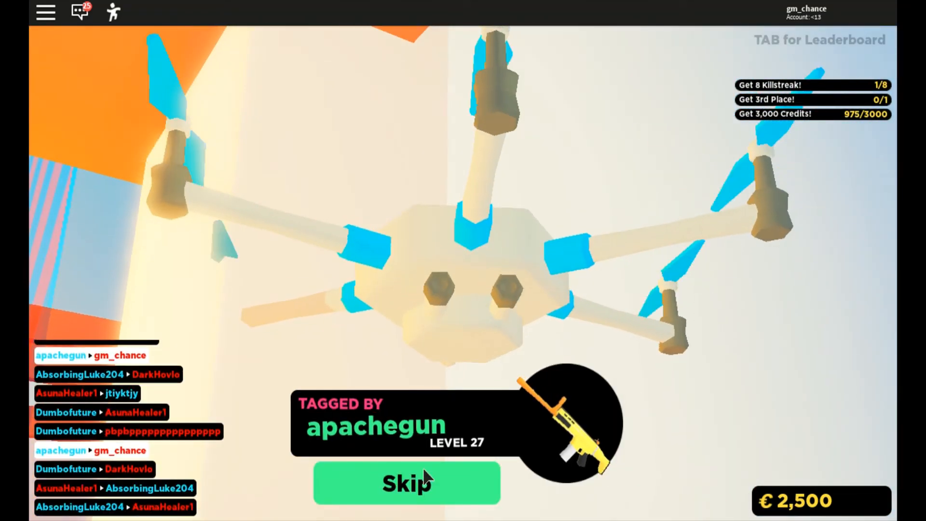
left_click(407, 482)
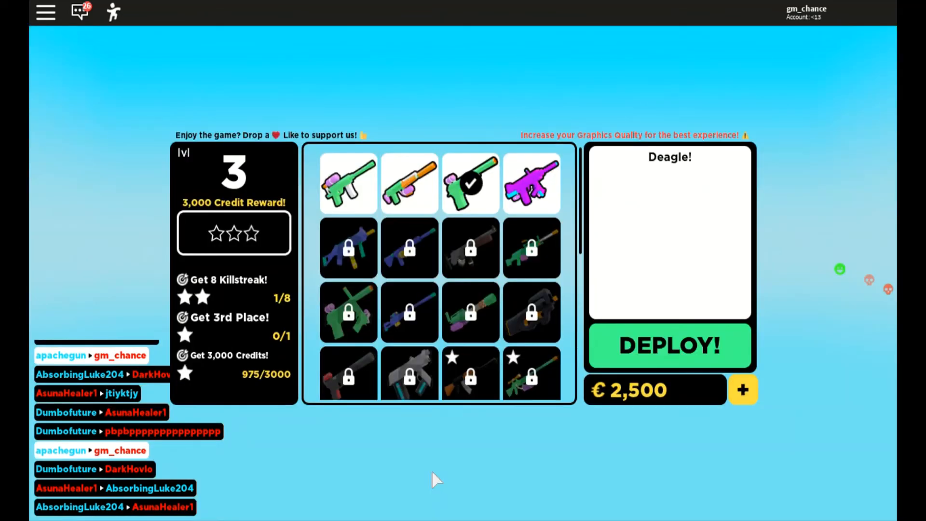
left_click(669, 345)
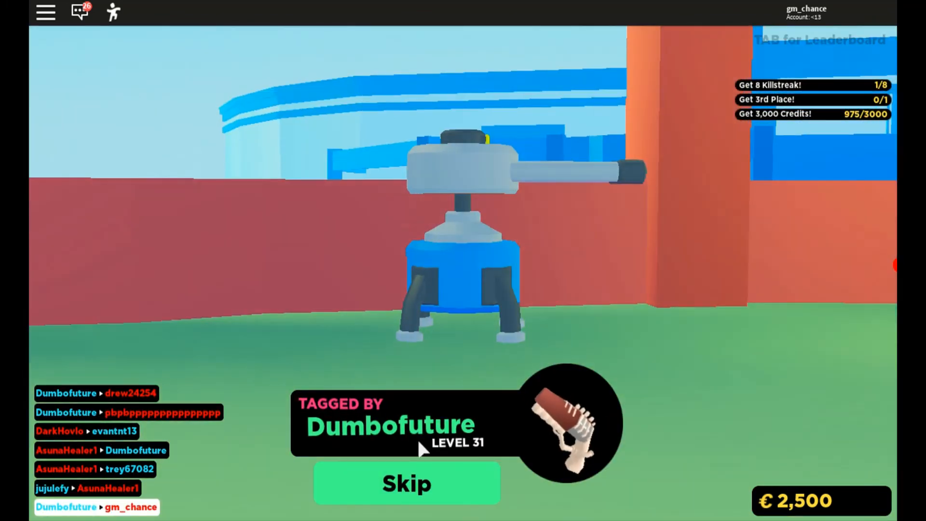
left_click(406, 484)
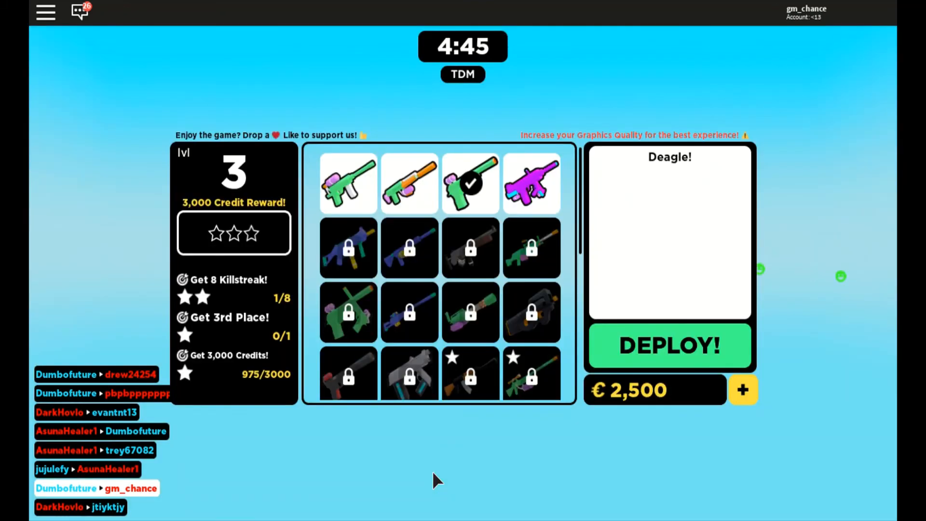
left_click(670, 345)
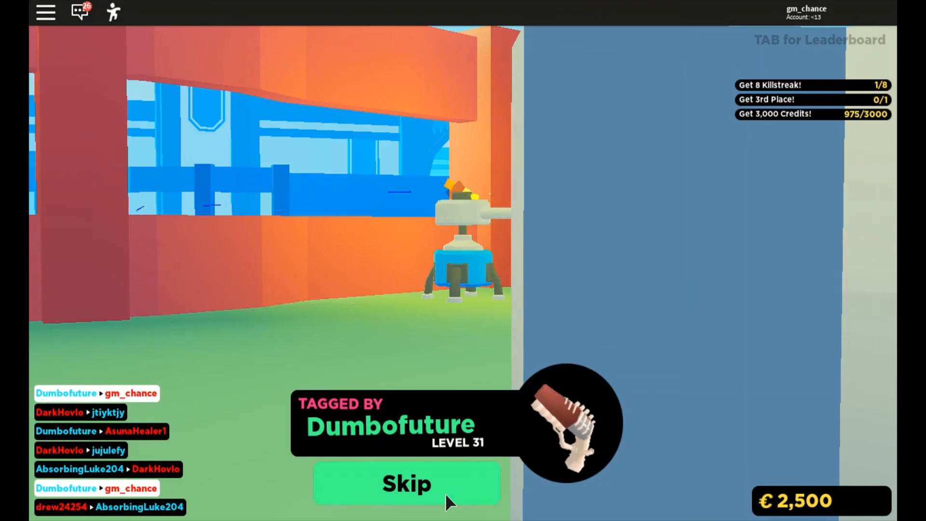
left_click(407, 484)
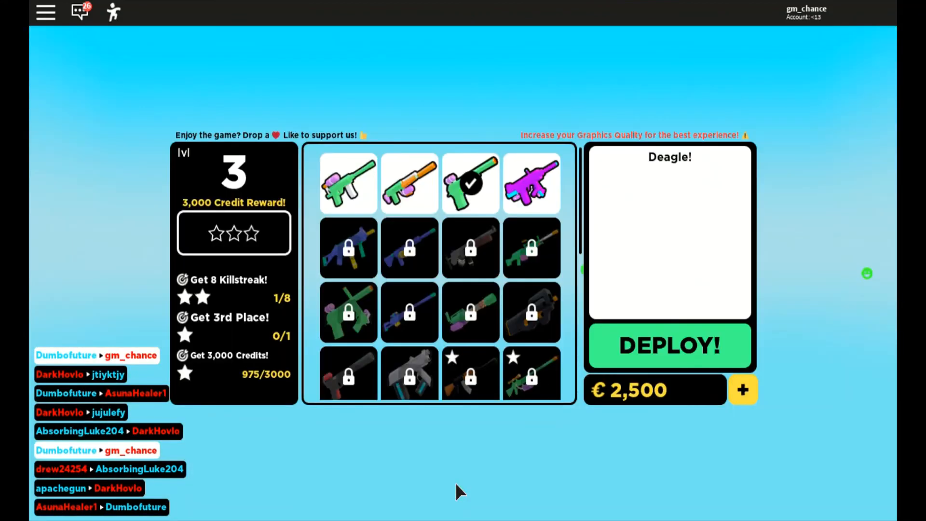
left_click(669, 345)
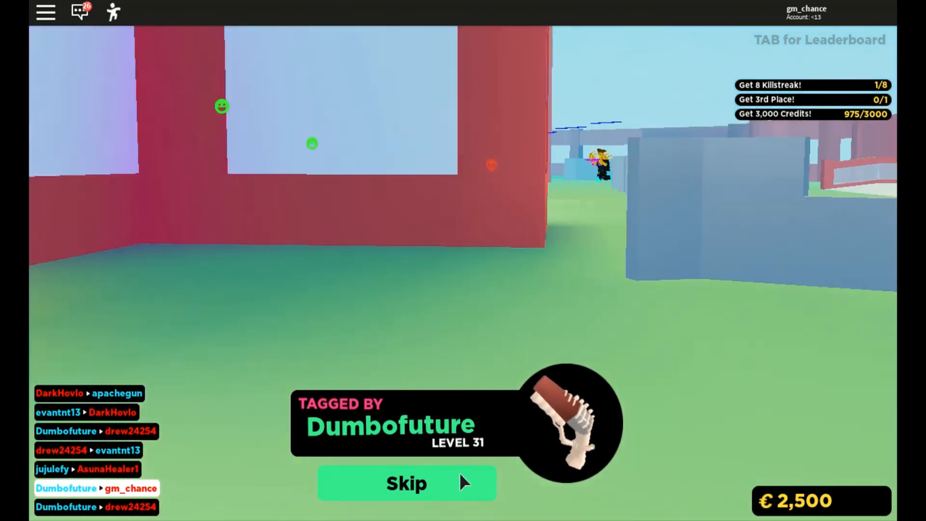
left_click(406, 484)
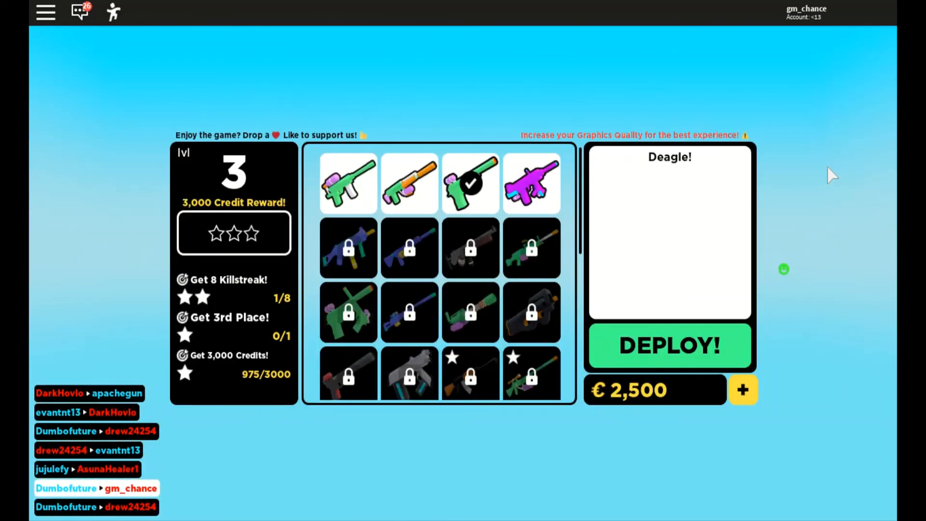